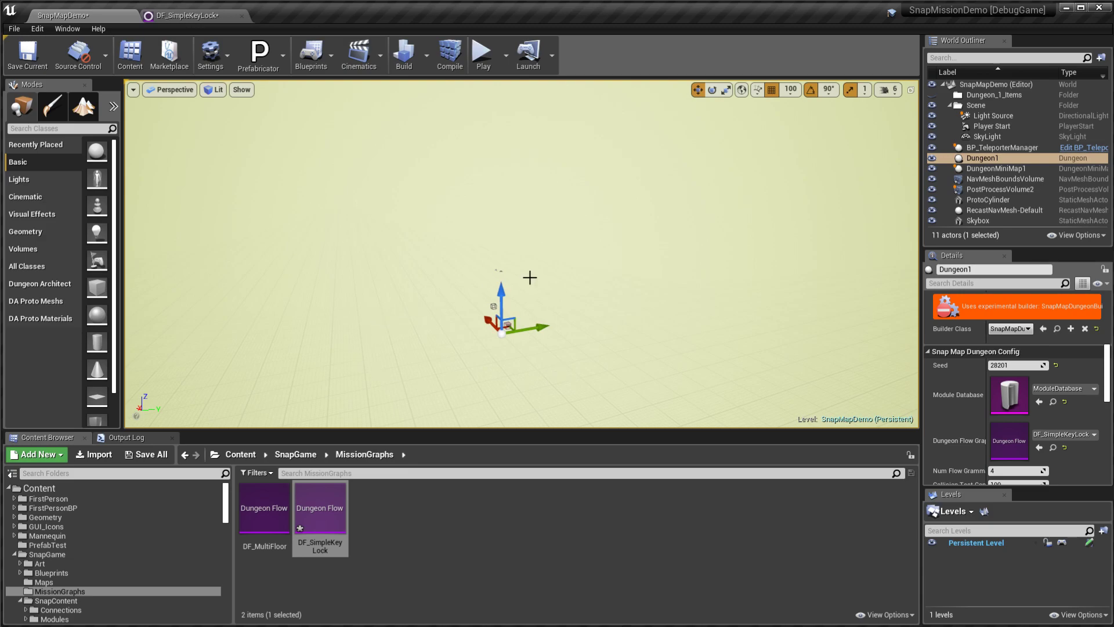
mouse_move(331, 521)
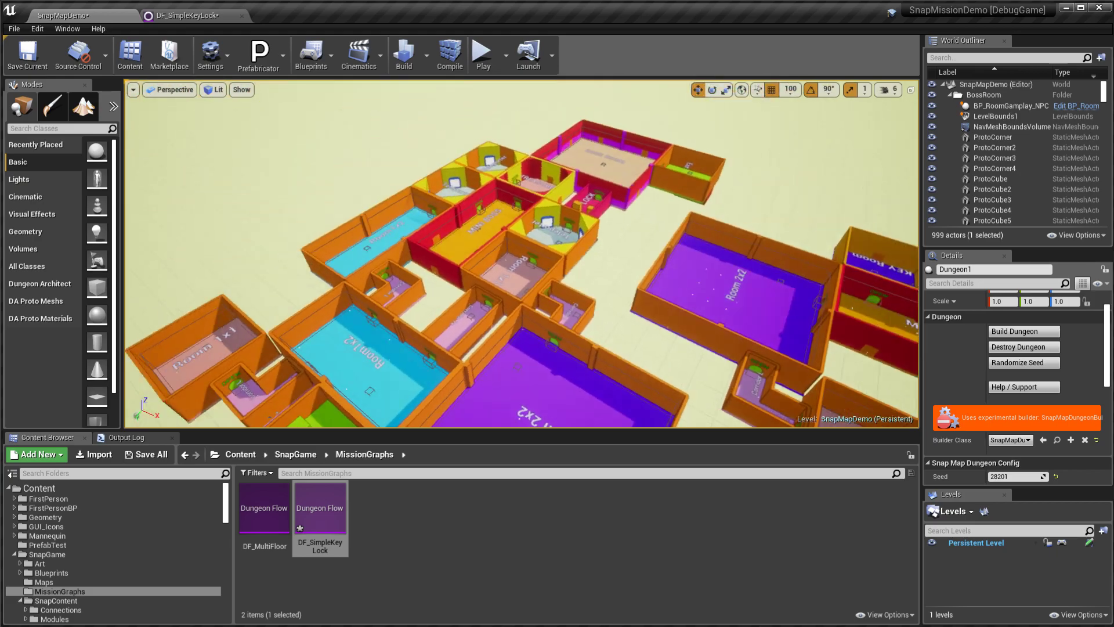
left_click(186, 15)
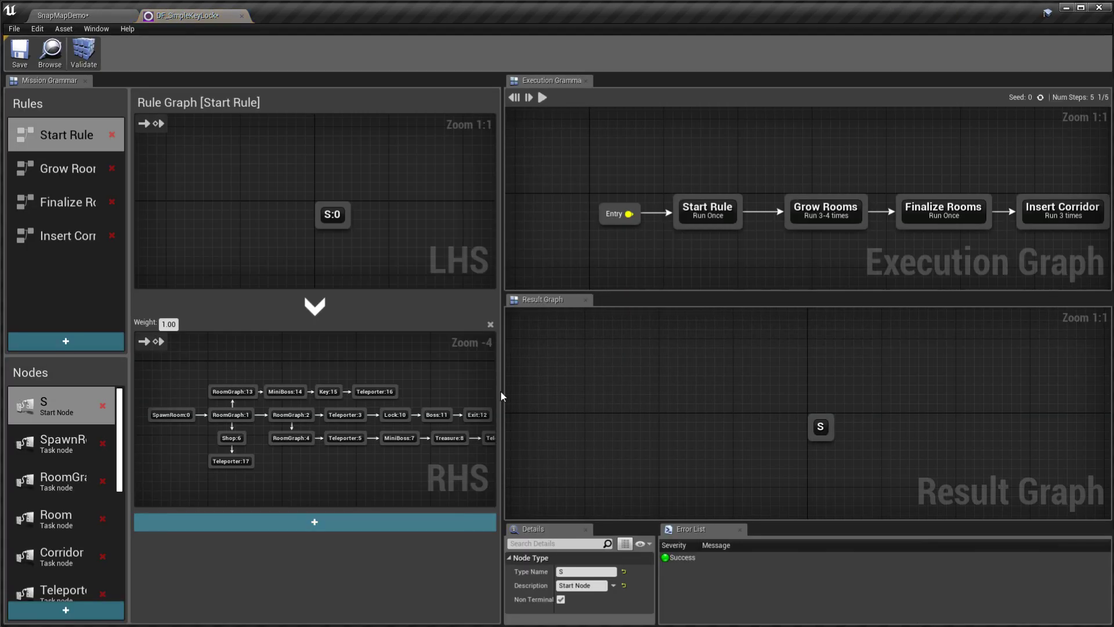
scroll("up", 3)
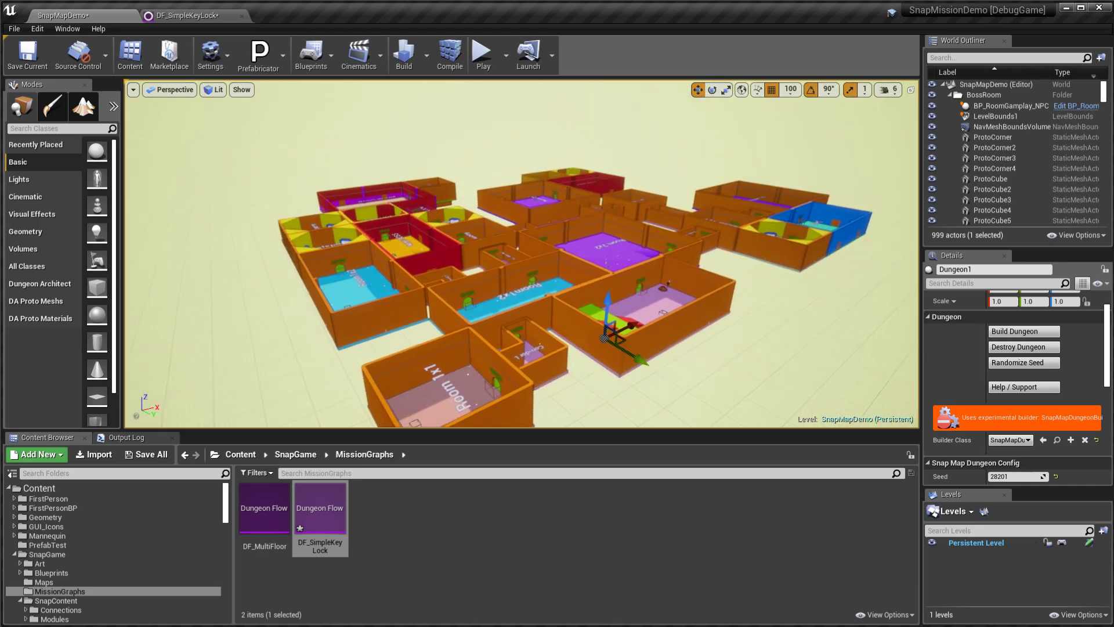
left_click(263, 519)
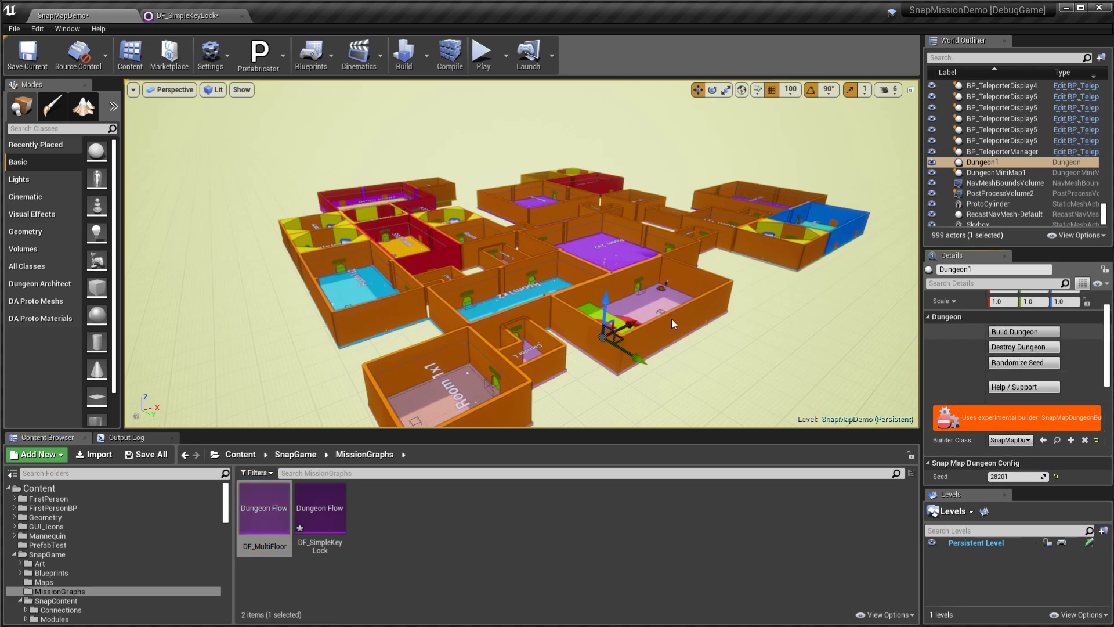
Build Dungeon1 from the DF_MultiFloor graph and open DF_MultiFloor for editing
left_click(1021, 331)
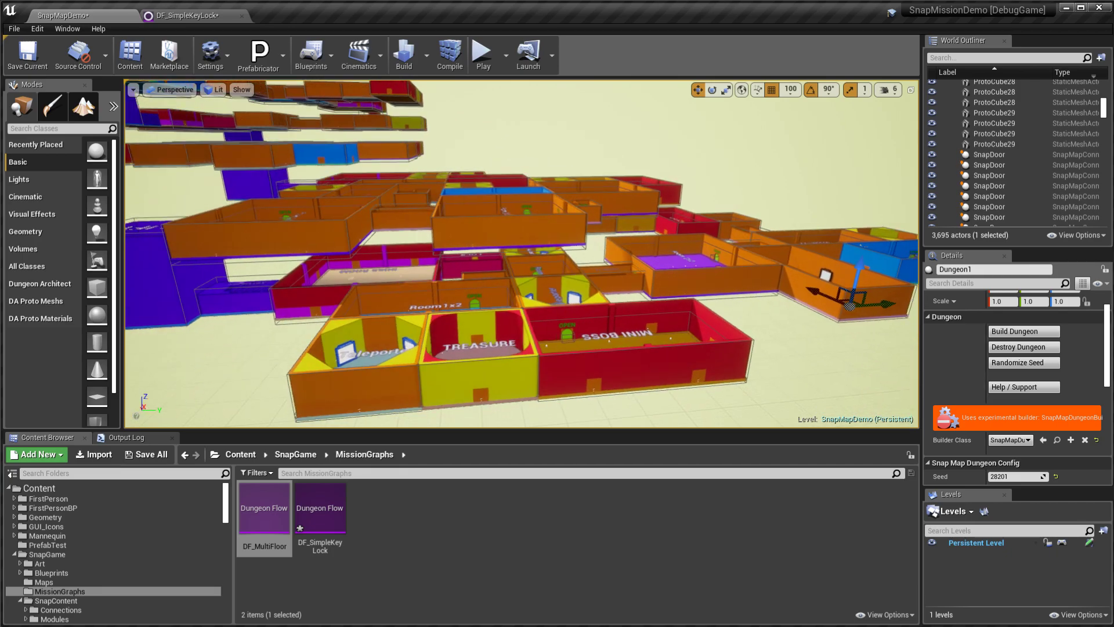
left_click(319, 516)
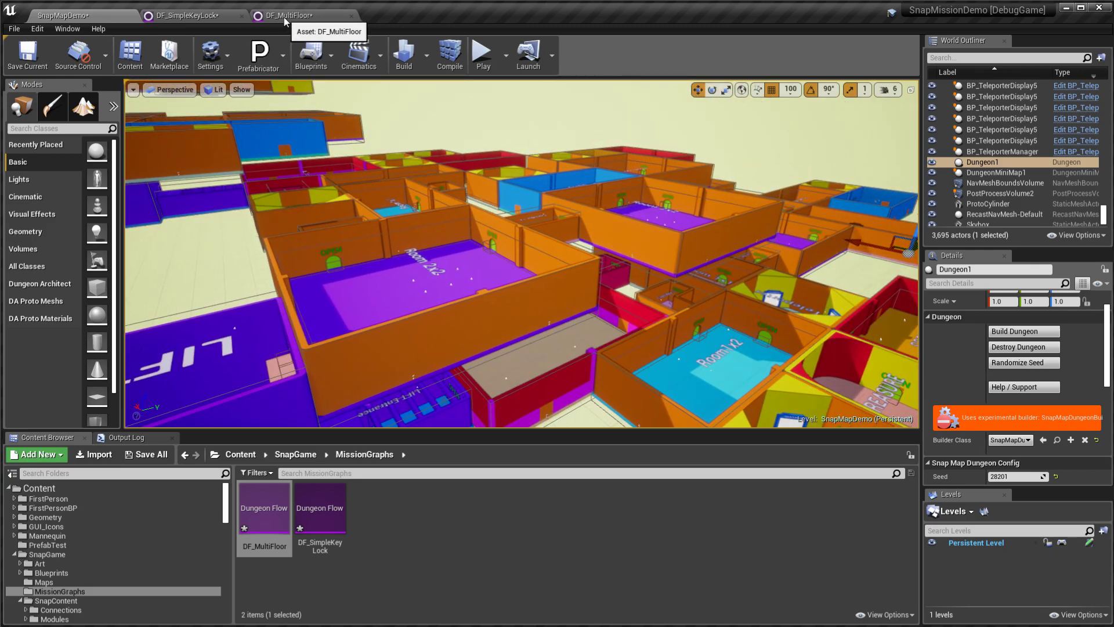
Inspect the Start Rule's SpawnRoom and FLOORS nodes and the rule execution sequence
left_click(291, 15)
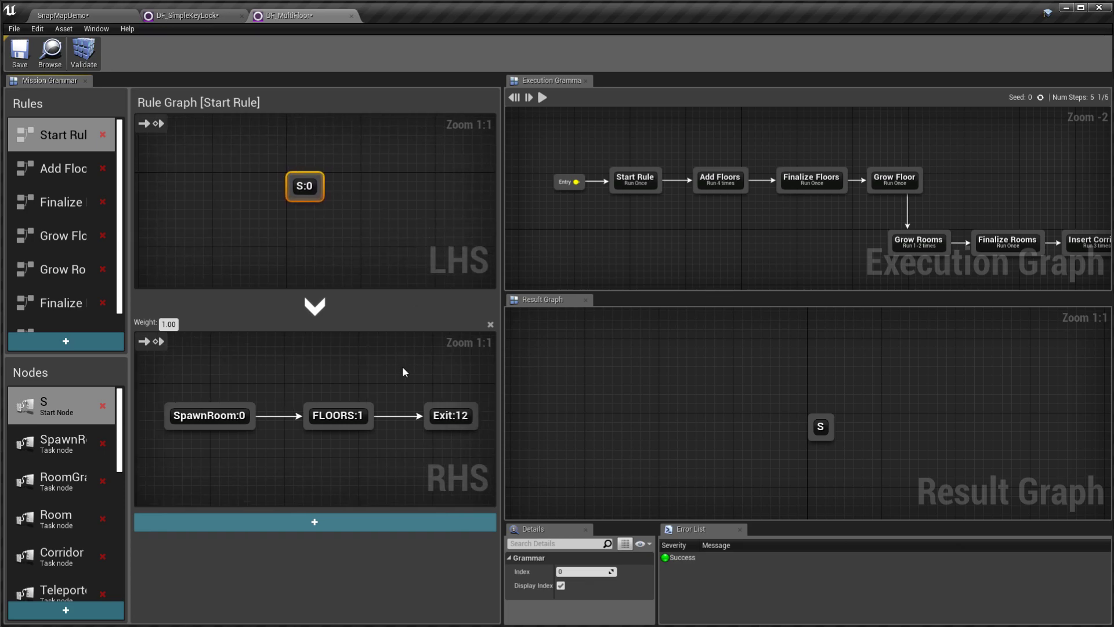
left_click(338, 415)
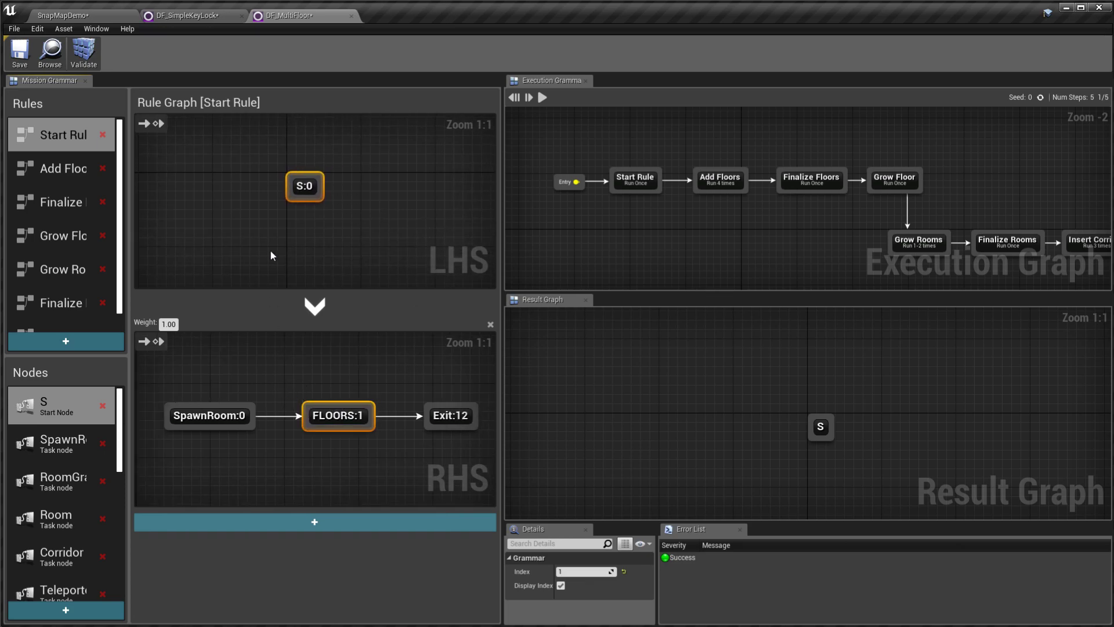
left_click(209, 416)
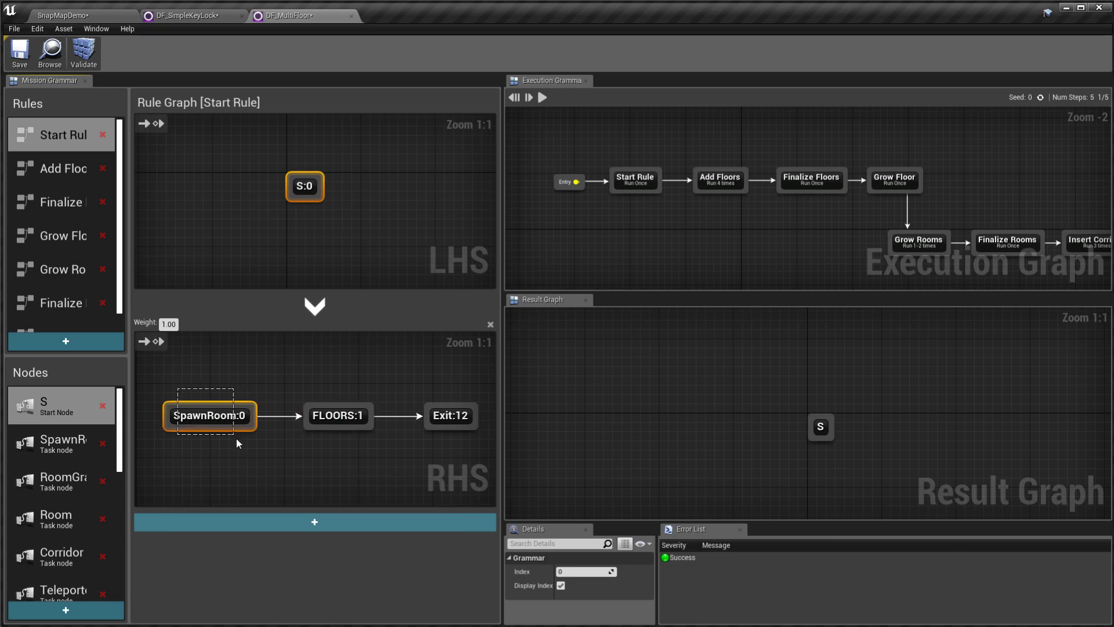
left_click(337, 415)
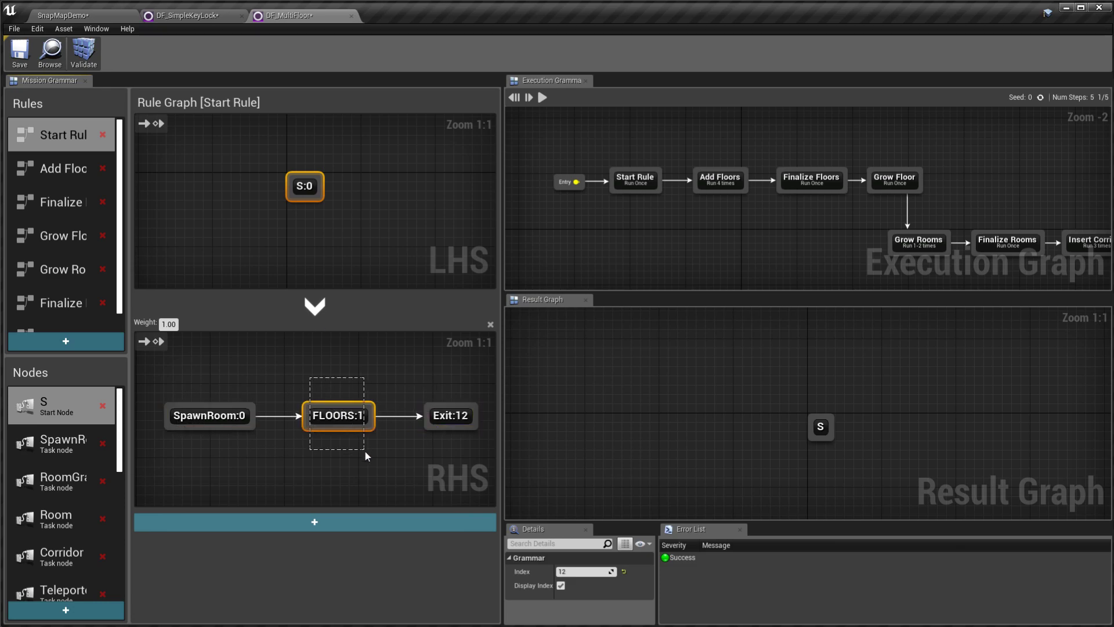
left_click(338, 415)
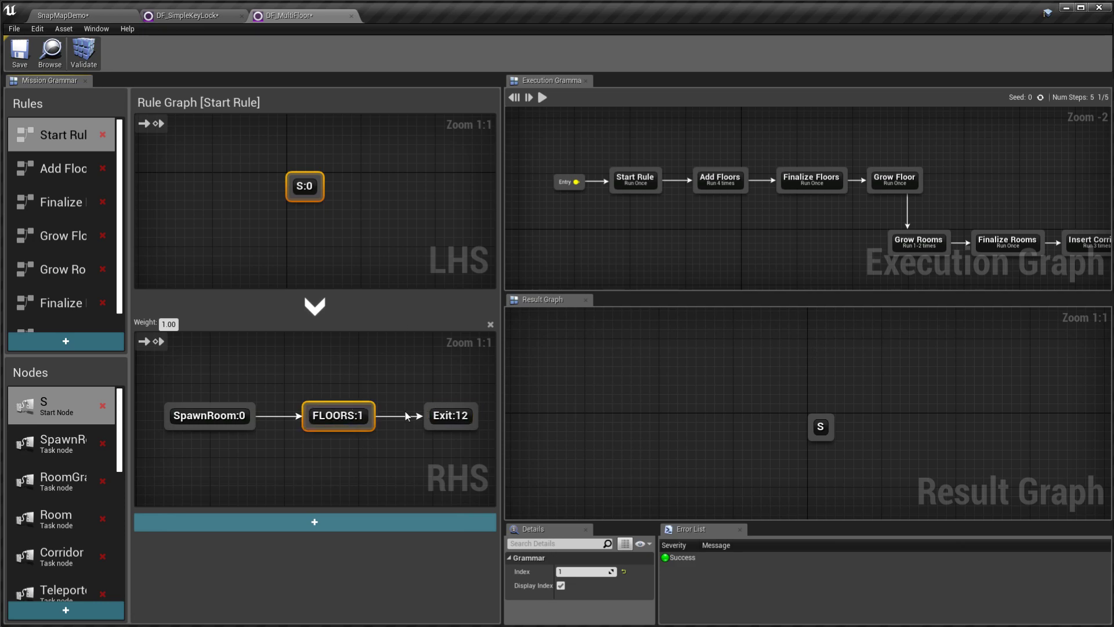
mouse_move(393, 450)
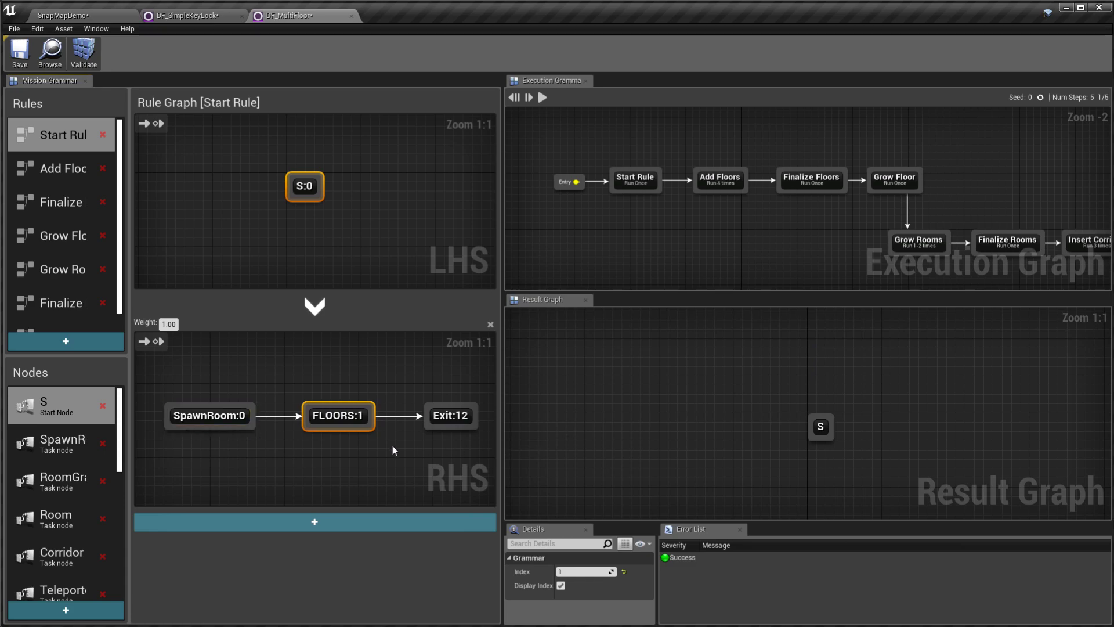
left_click(338, 416)
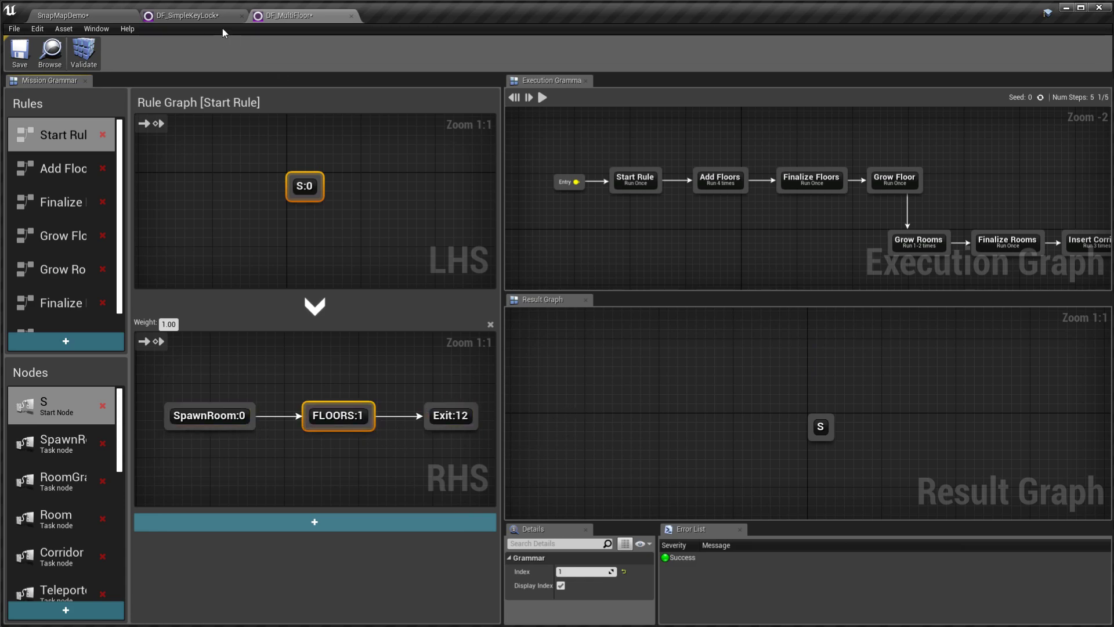
left_click(635, 178)
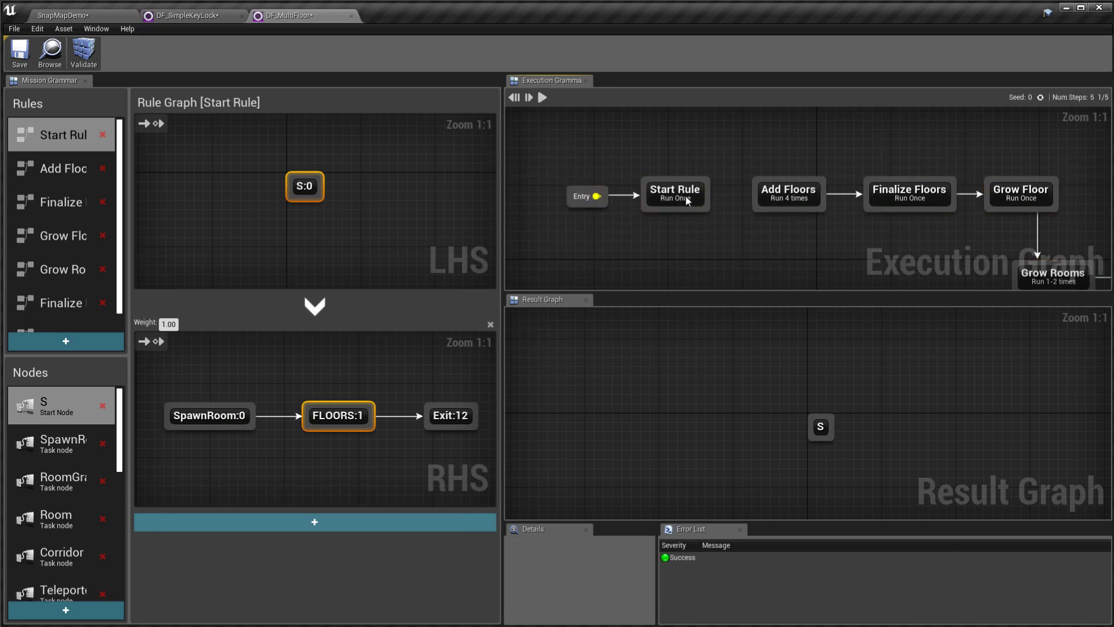
Step the grammar once to produce SpawnRoom, FLOORS, Exit and select the Add Floors rule
left_click(673, 194)
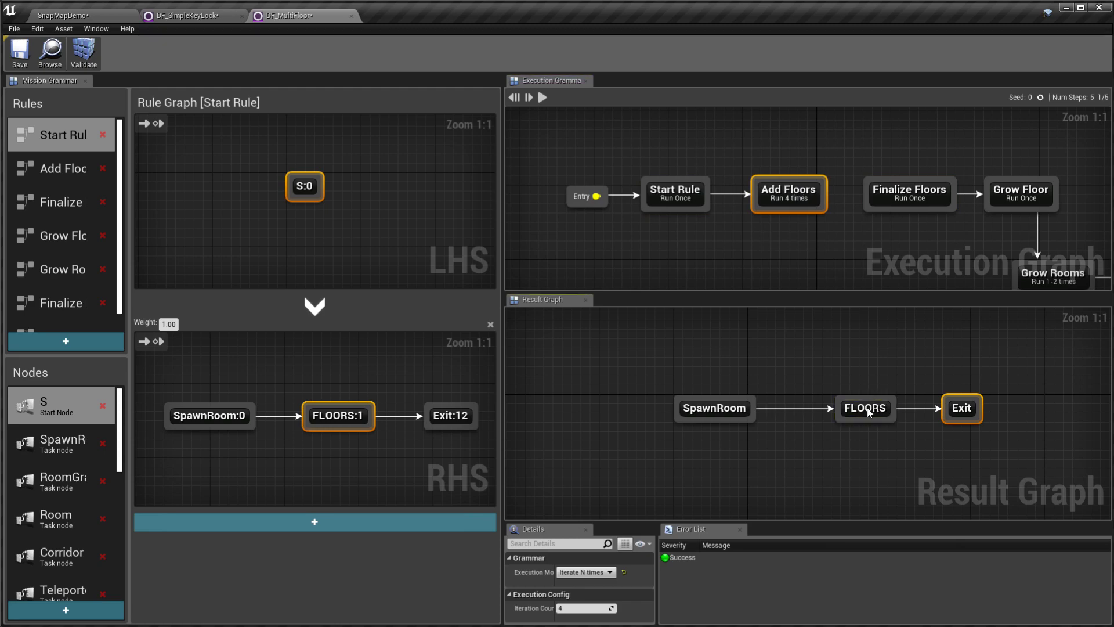
left_click(864, 407)
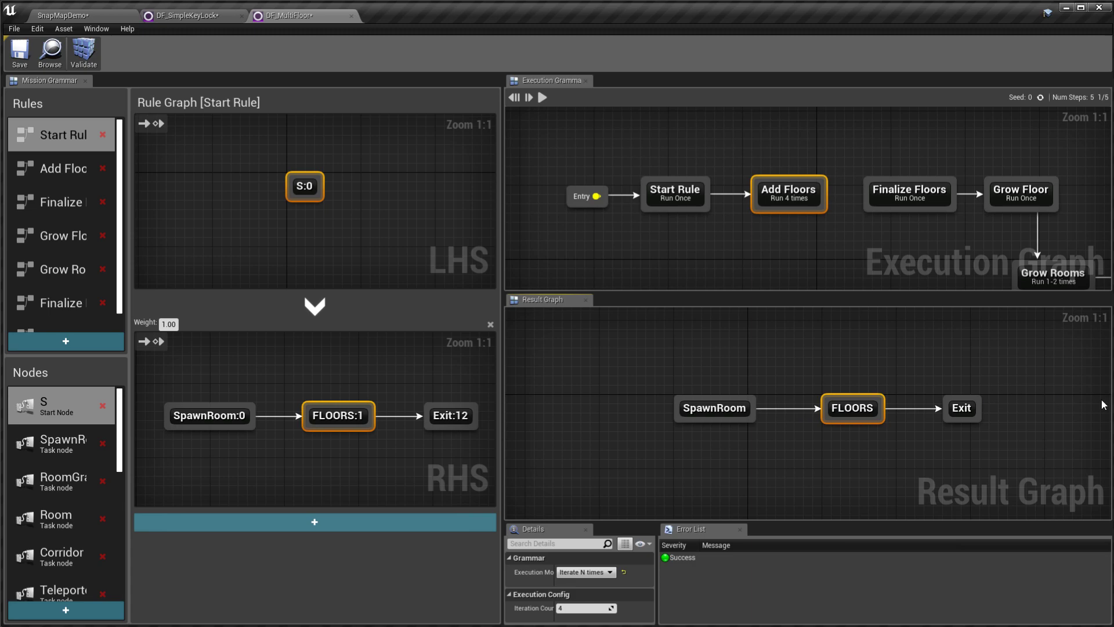
mouse_move(542, 97)
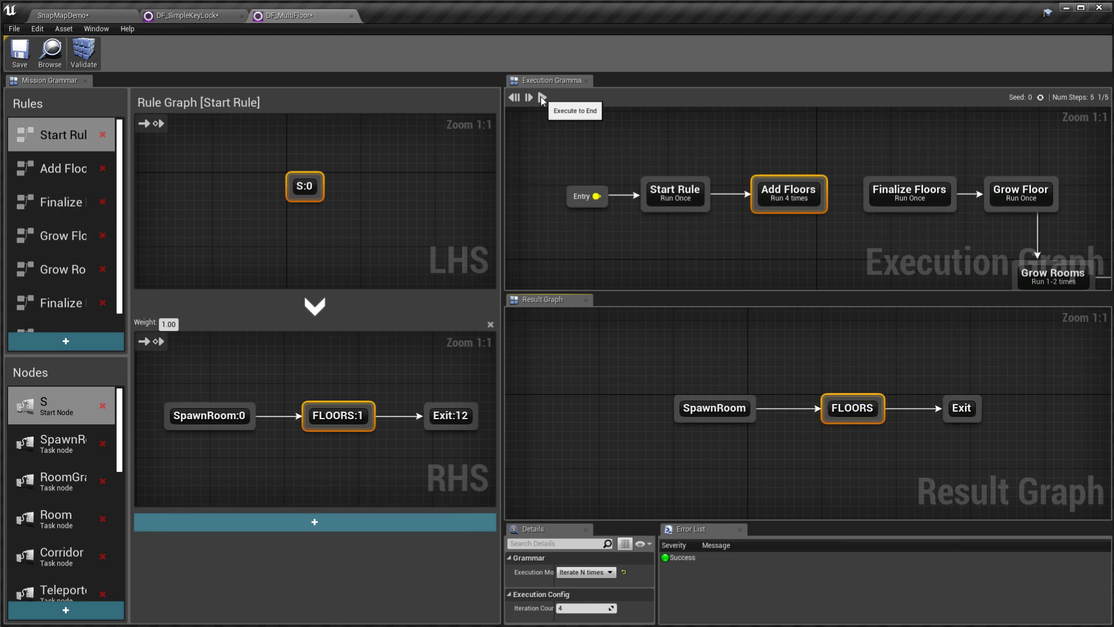
left_click(61, 168)
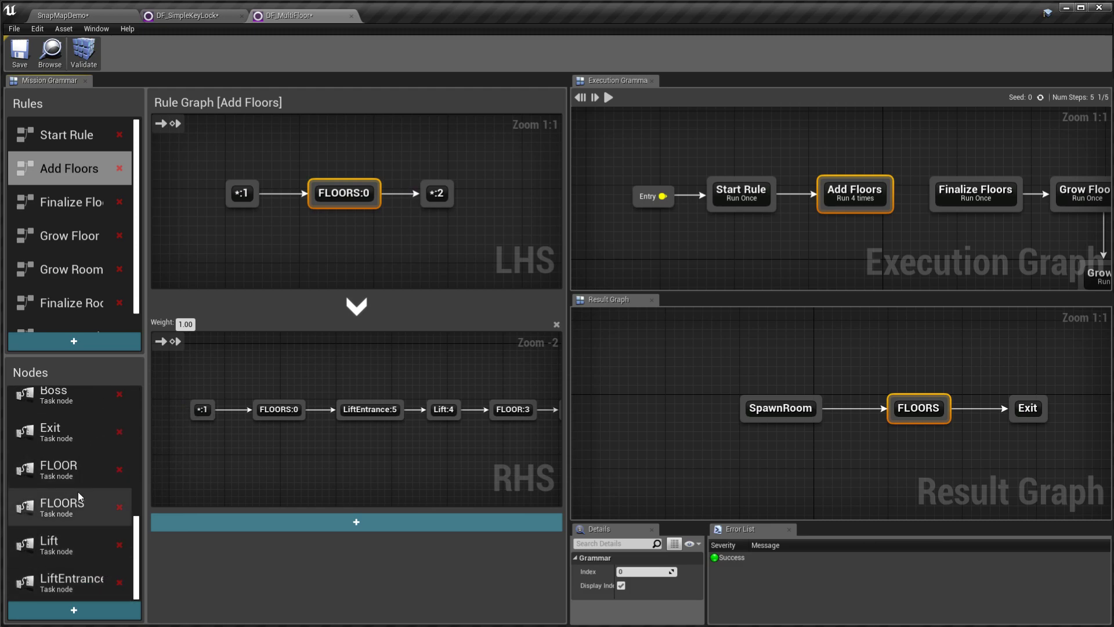
Inspect Add Floors' Lift and FLOORS nodes and keep its execution mode at a fixed repeat count
left_click(511, 410)
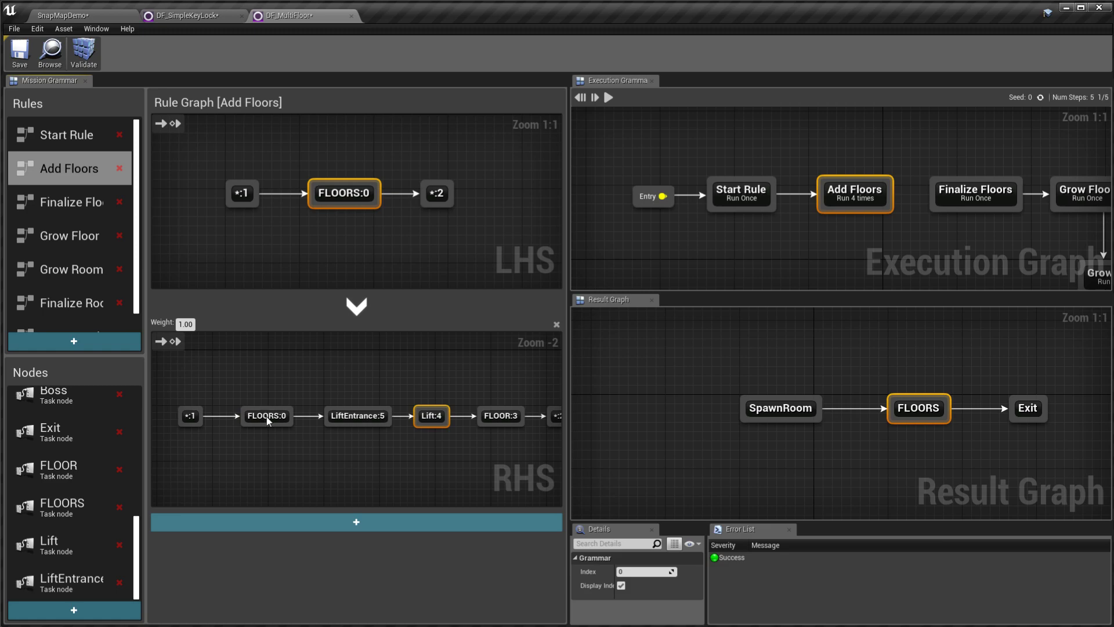
left_click(267, 416)
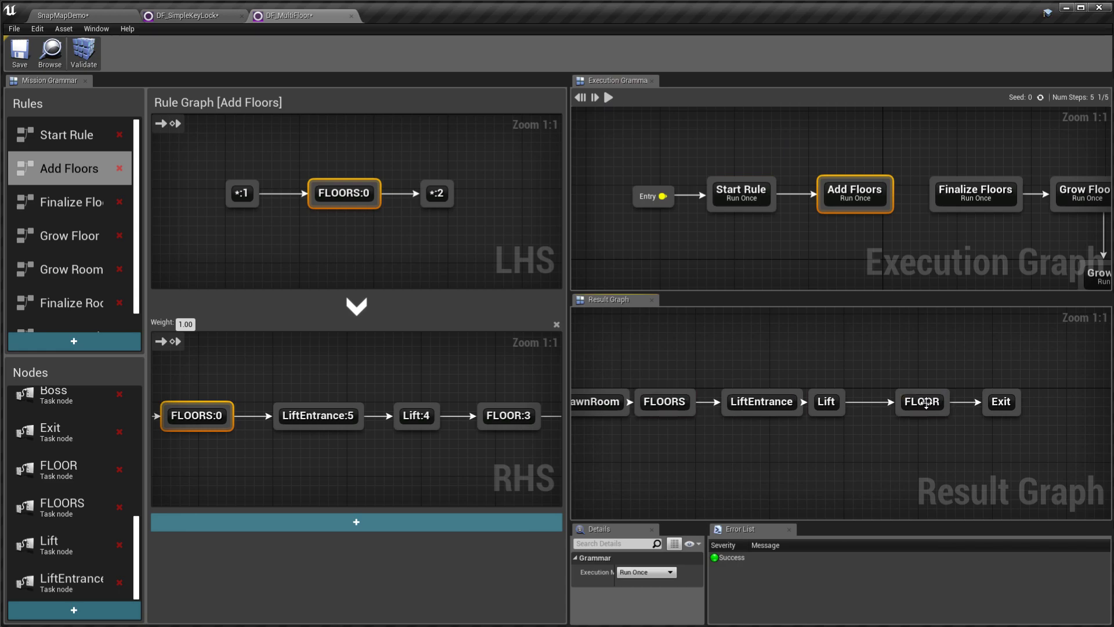
left_click(920, 401)
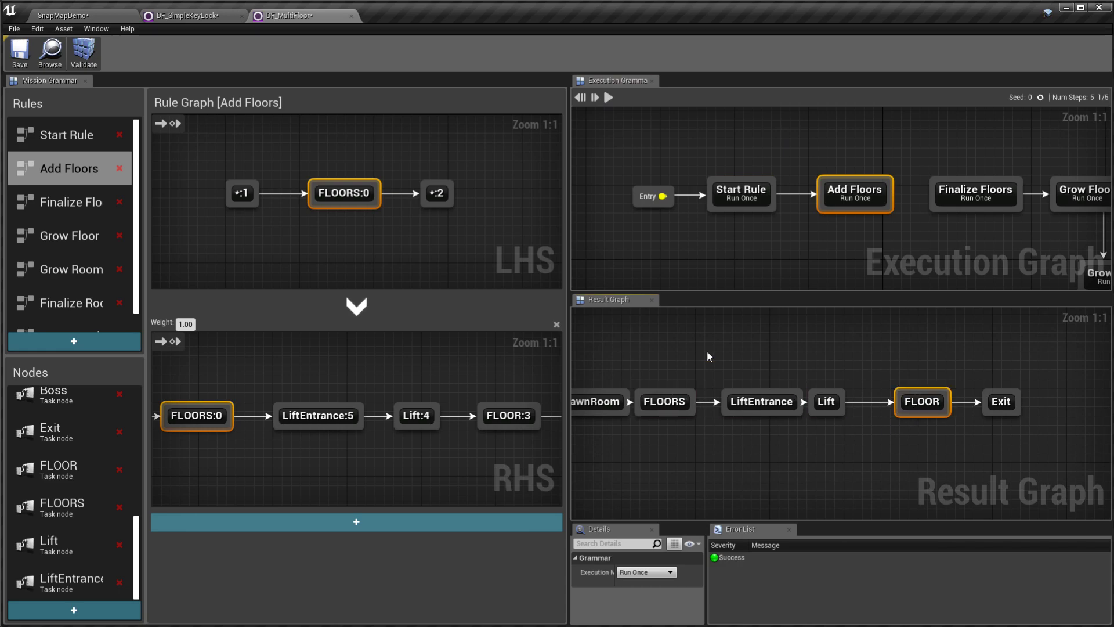
left_click(645, 572)
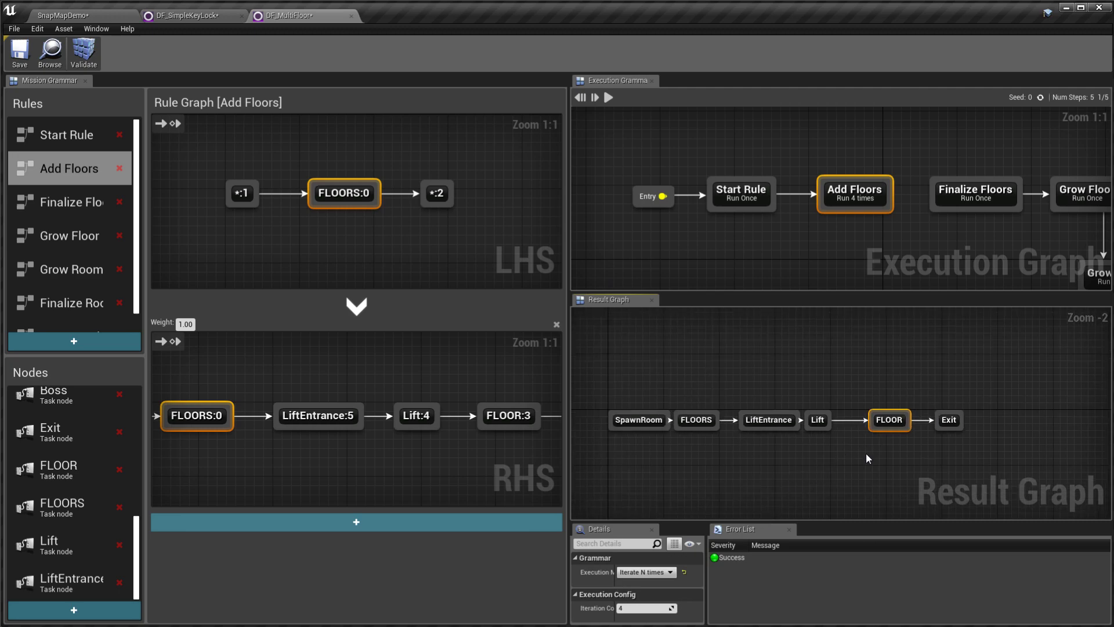
left_click(644, 572)
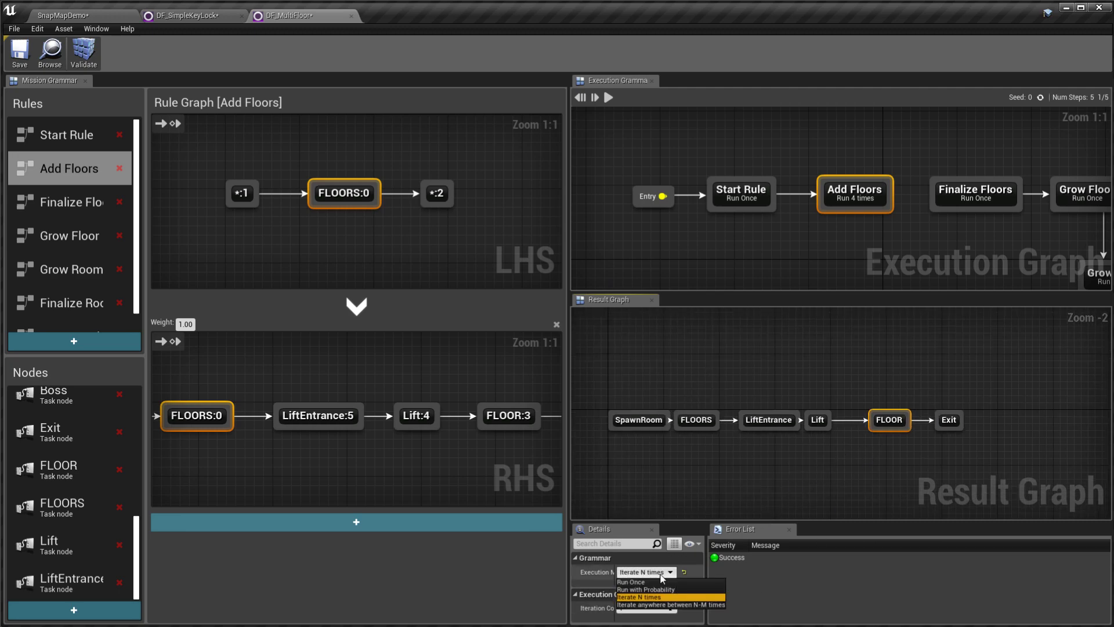
left_click(640, 596)
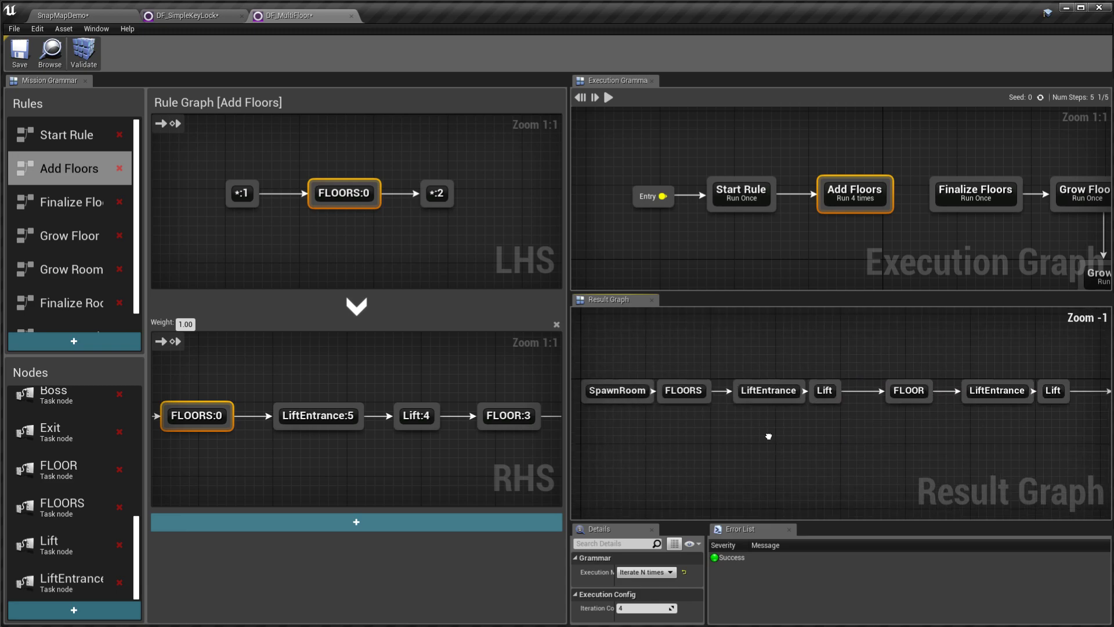
Select the Finalize Floors execution step and open the Finalize Floors rule
left_click(748, 398)
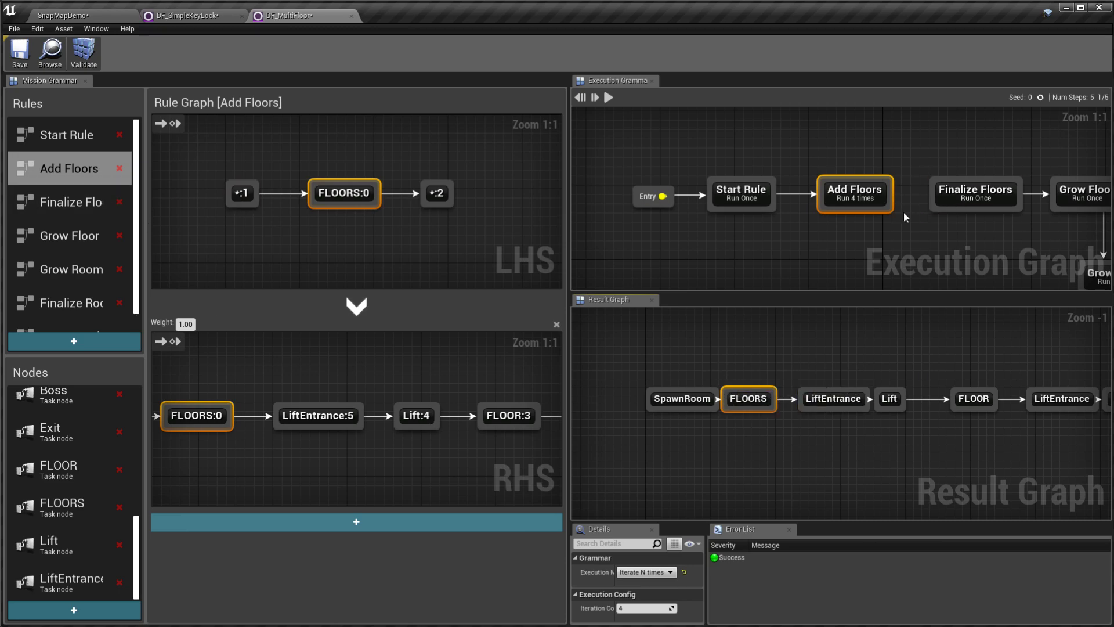
left_click(974, 194)
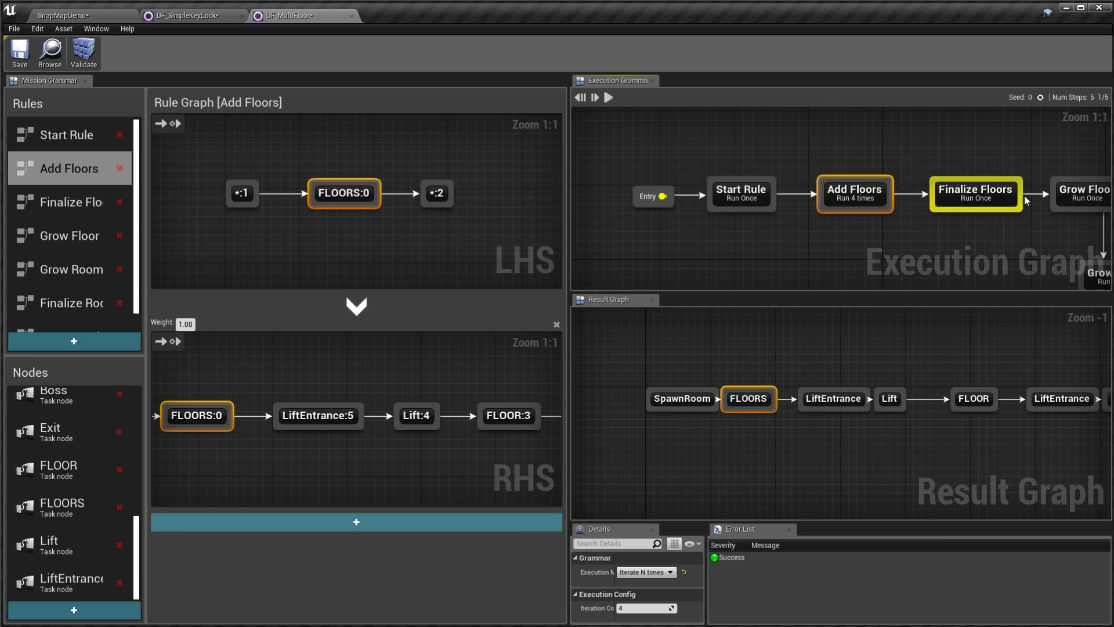
left_click(976, 194)
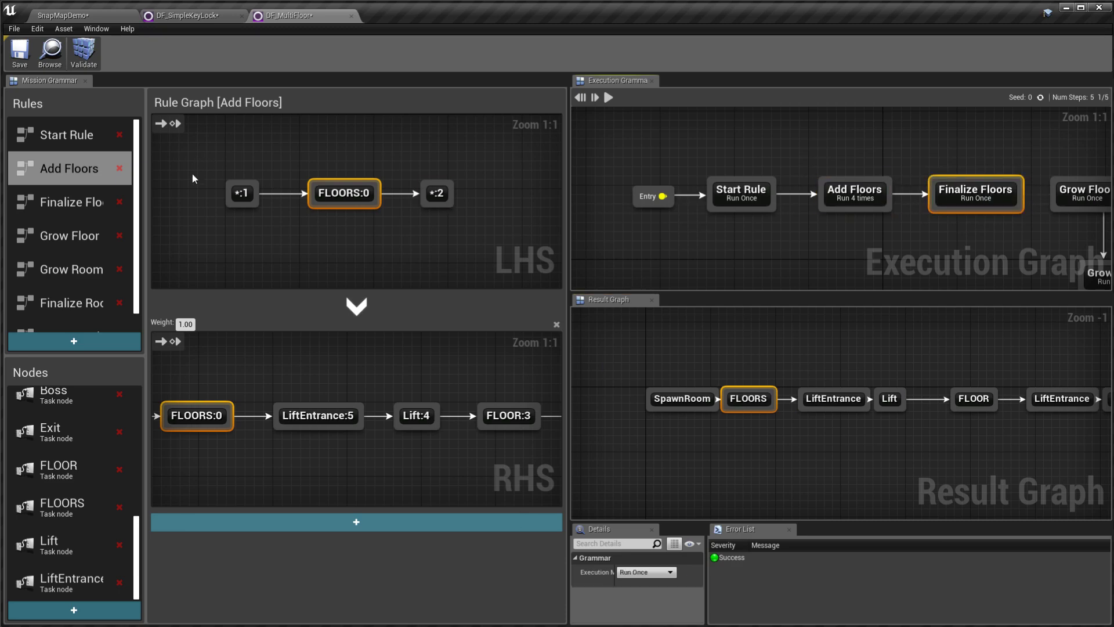
left_click(69, 201)
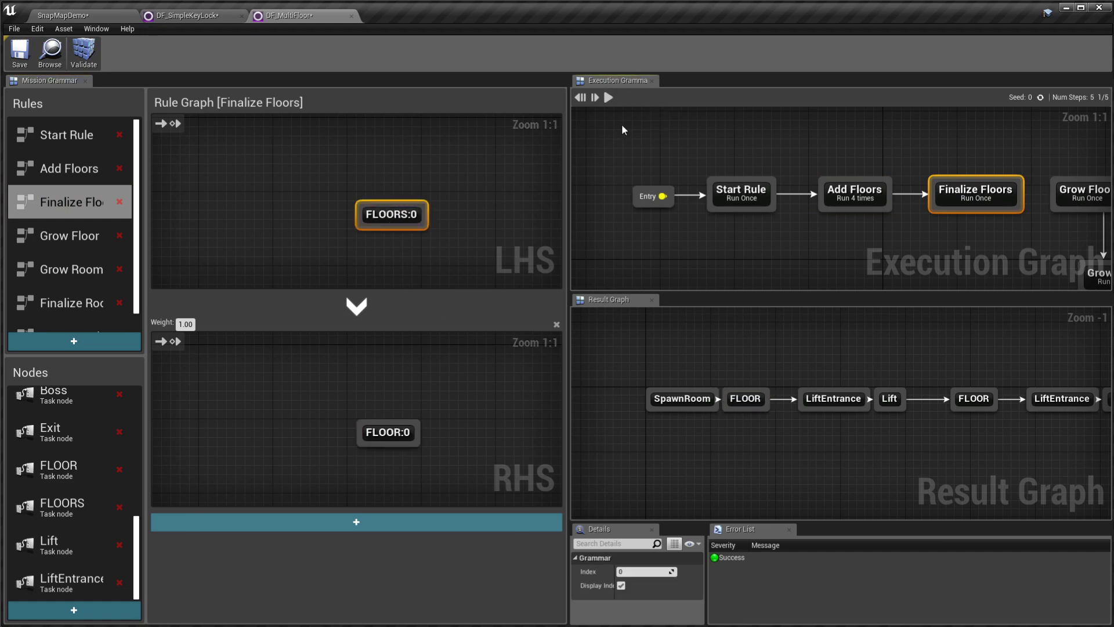
Review the Add Floors and Finalize Floors steps in the result and close the DF_SimpleKeyLock tab
scroll("down", 3)
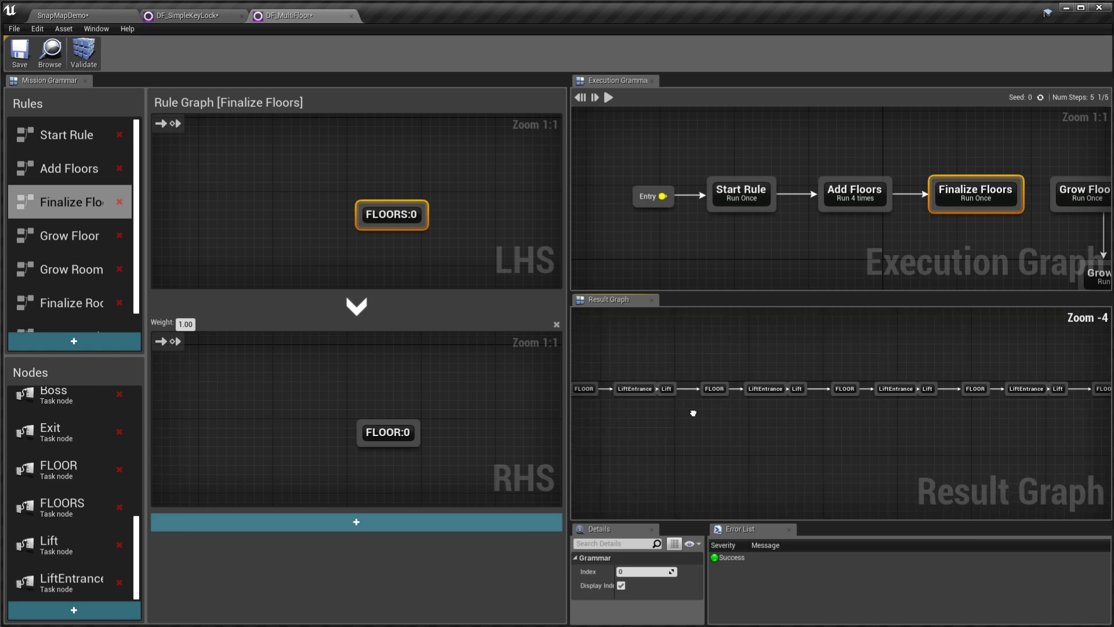
left_click(855, 194)
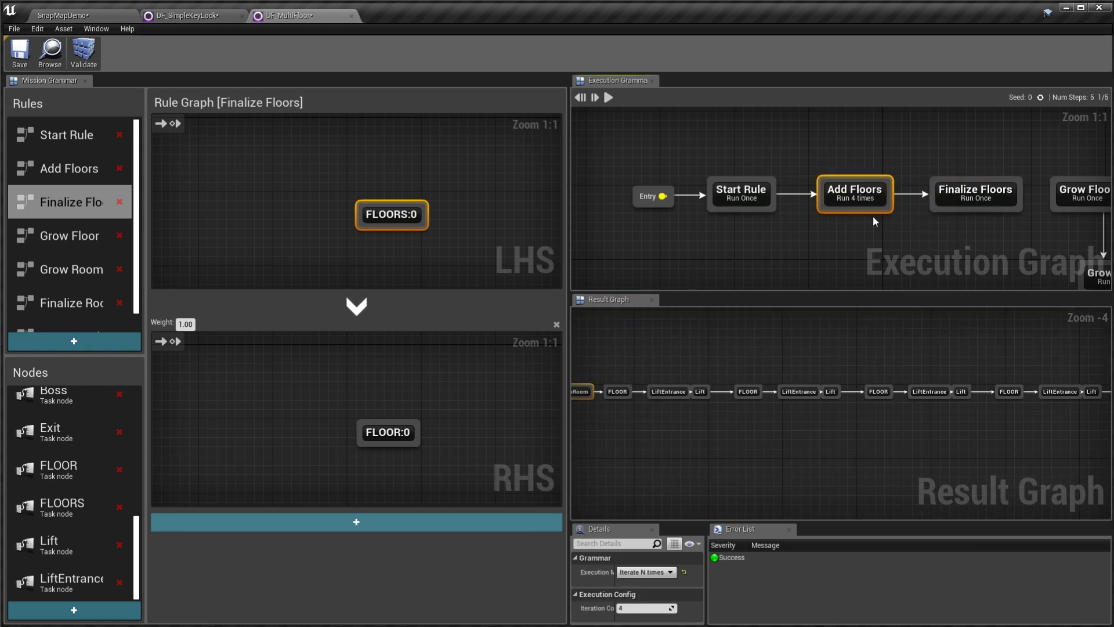
left_click(973, 193)
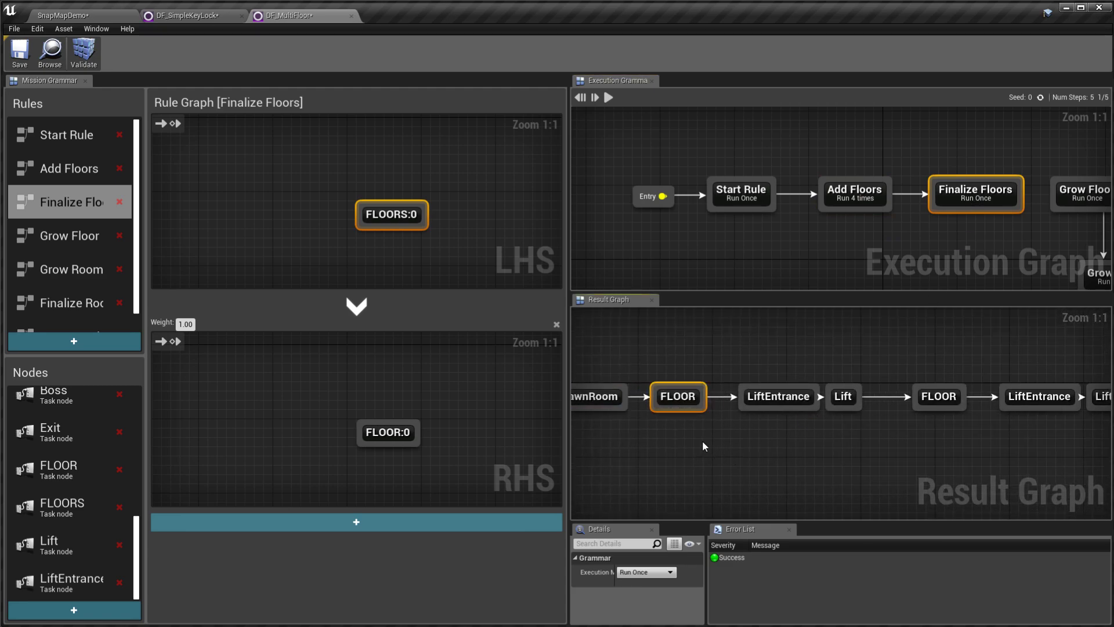
left_click(191, 15)
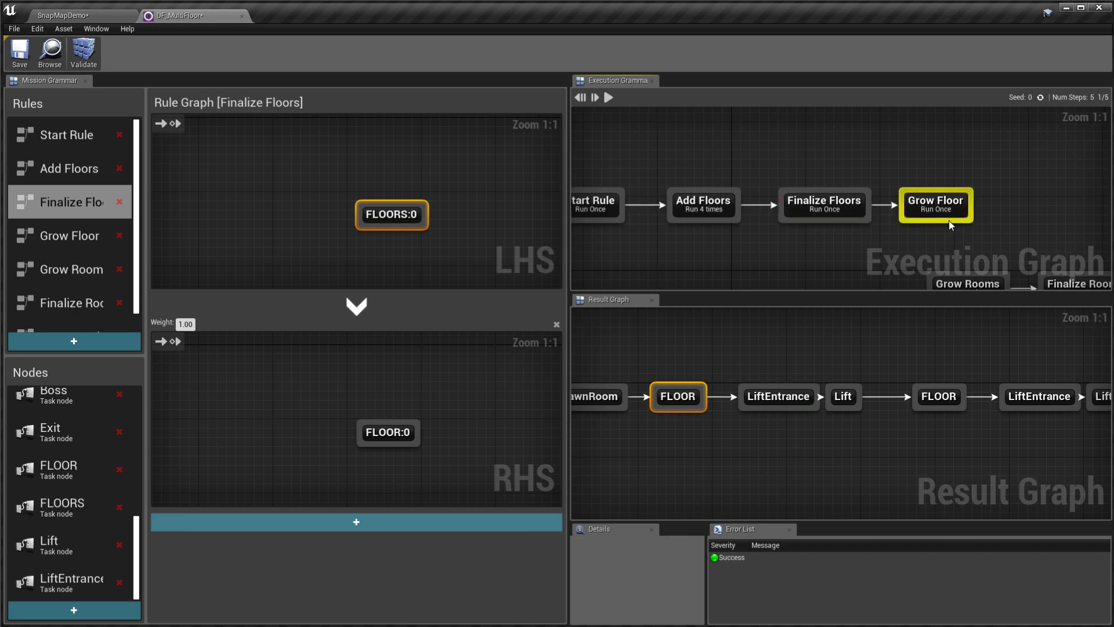
Open the Grow Floor rule and inspect its FLOOR pattern and replacement graph with Boss node
left_click(935, 206)
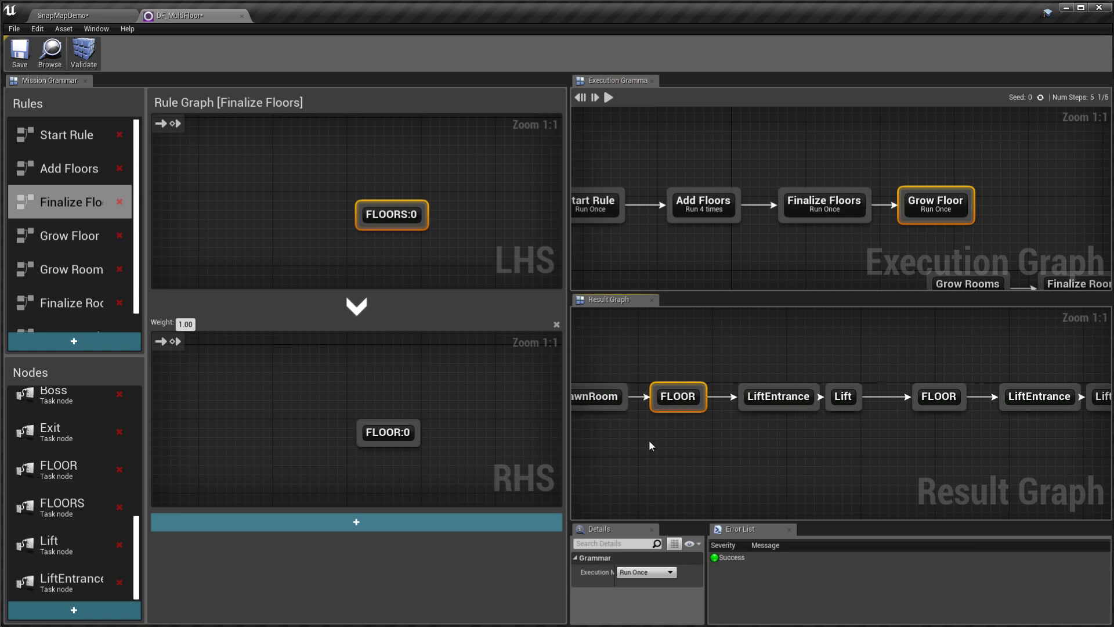
left_click(71, 236)
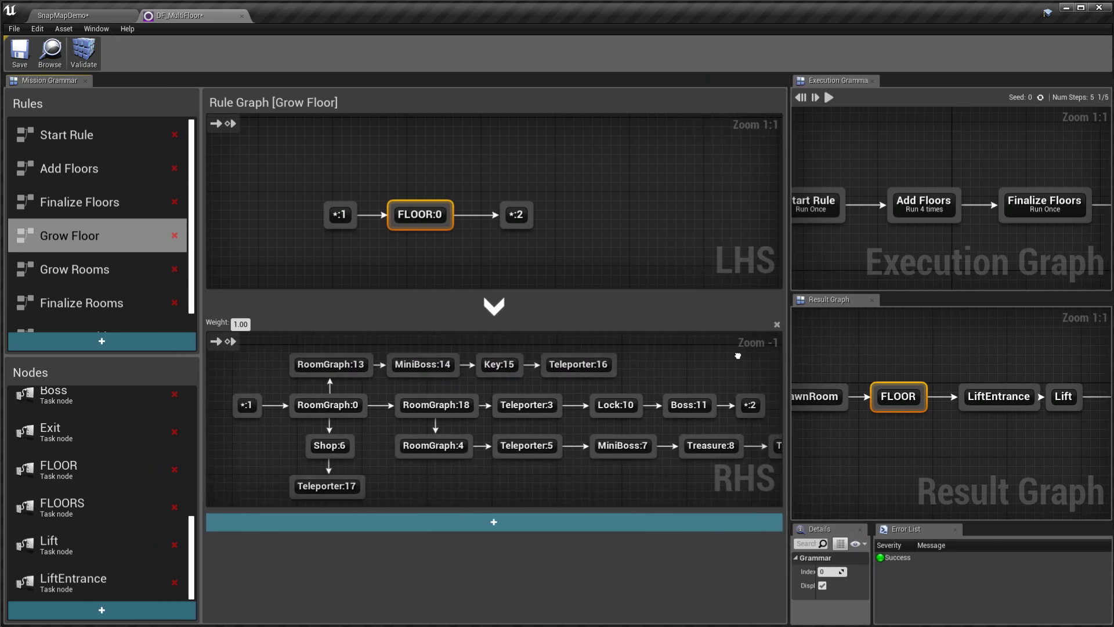
left_click(515, 215)
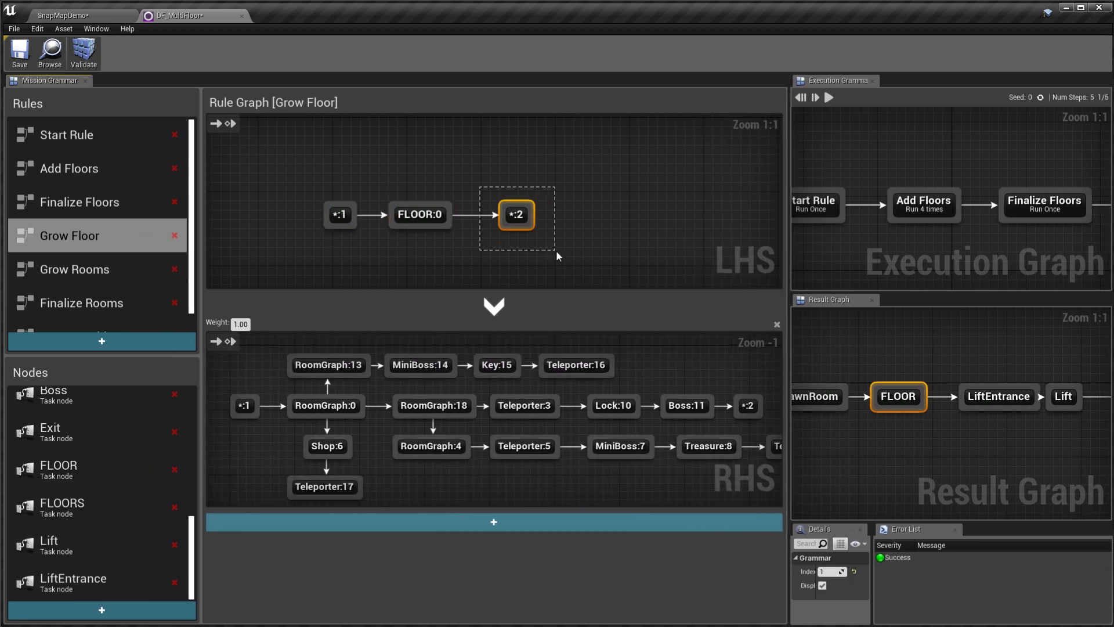
left_click(340, 215)
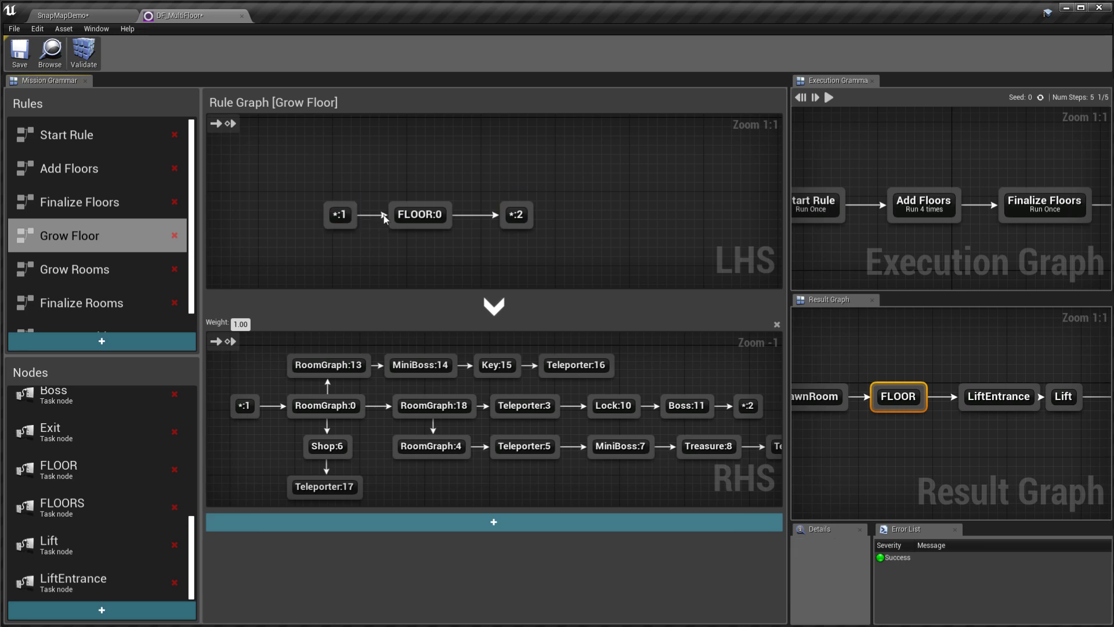
mouse_move(384, 229)
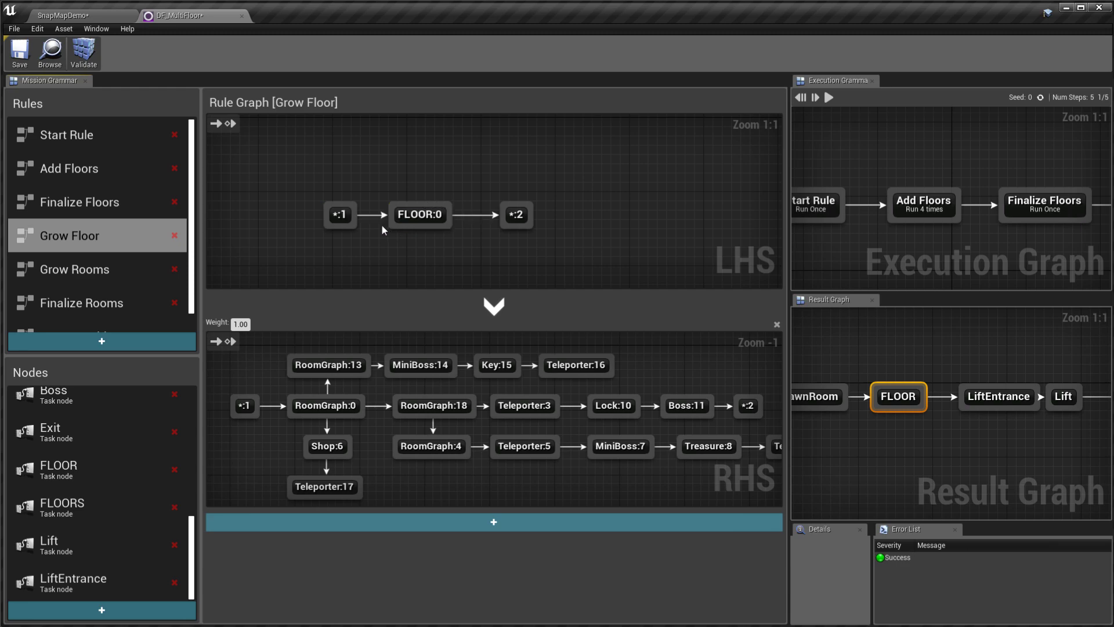
mouse_move(437, 180)
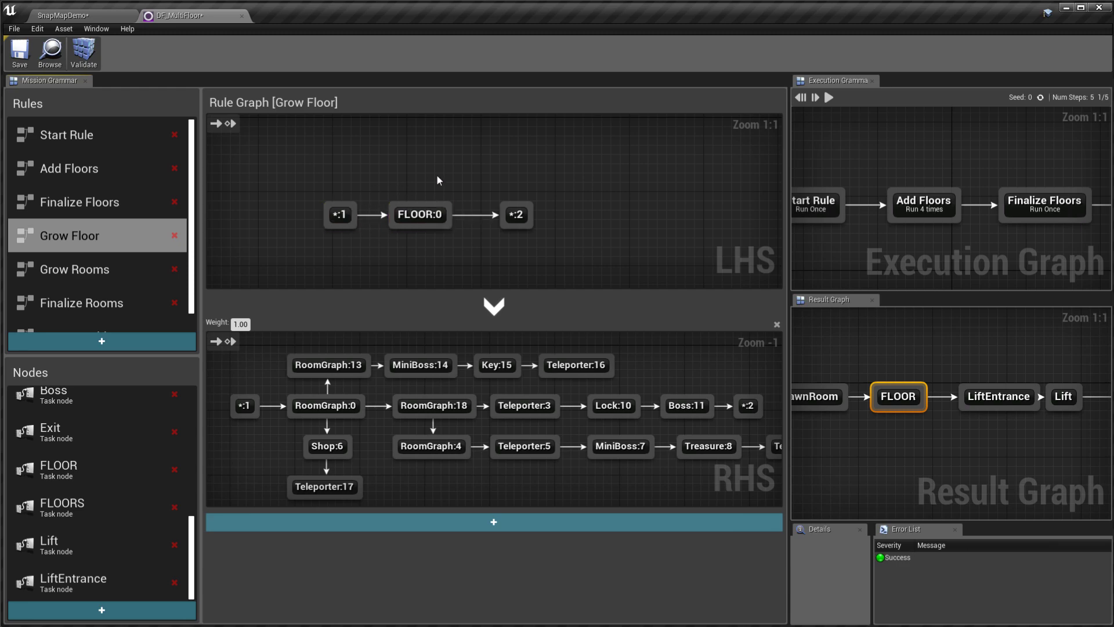
left_click(327, 366)
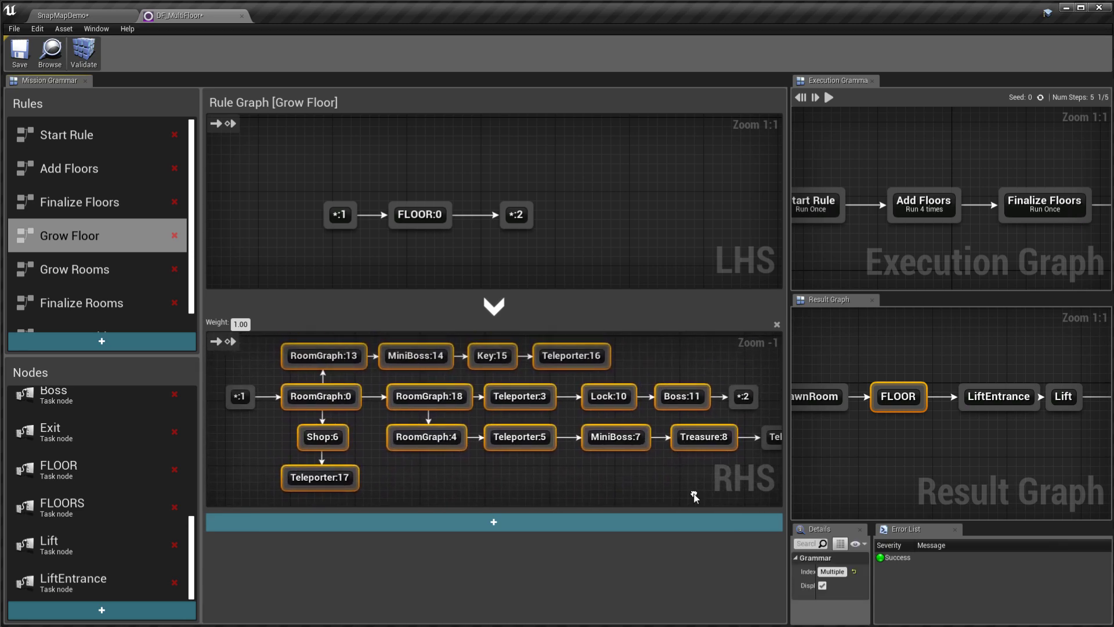
mouse_move(612, 492)
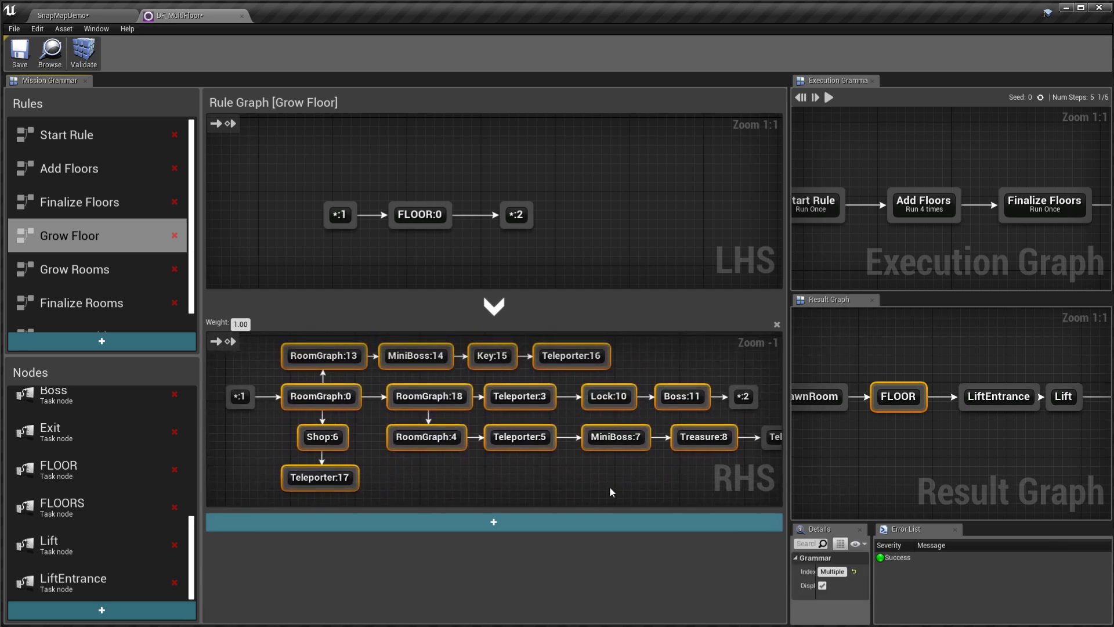
left_click(679, 397)
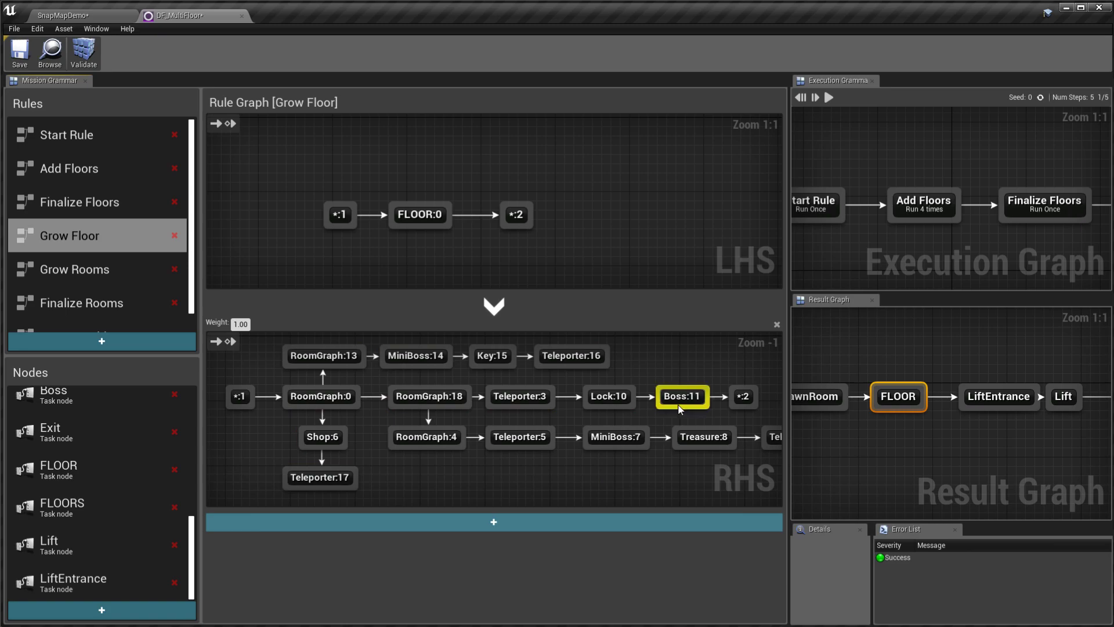
left_click(680, 397)
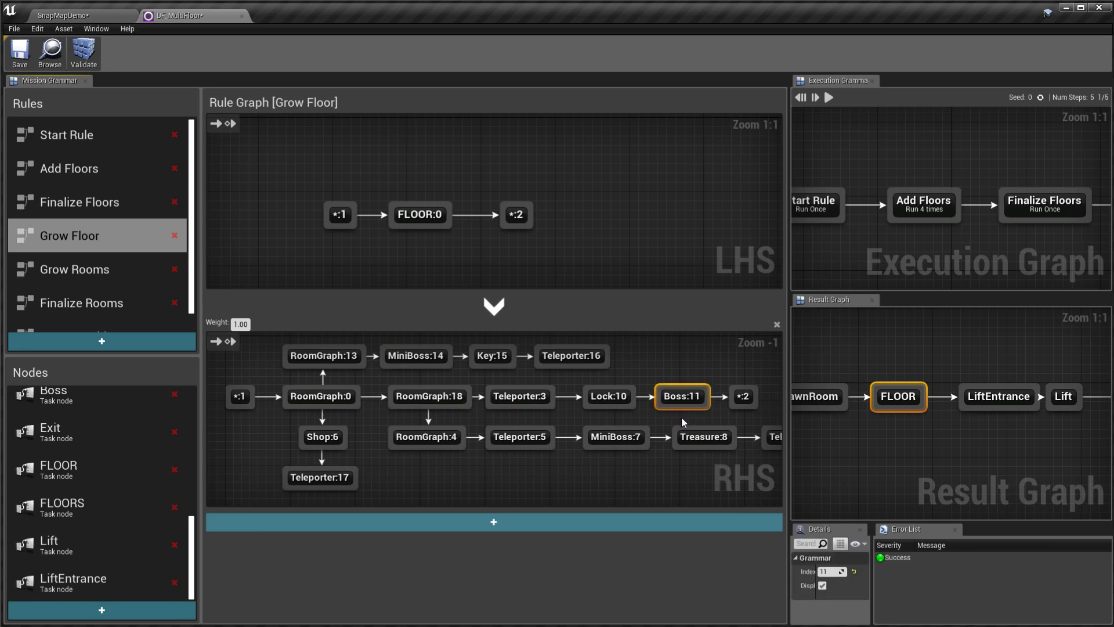
Browse the add-node list, then inspect the FLOOR:0 node and the marker ending the pattern
left_click(679, 397)
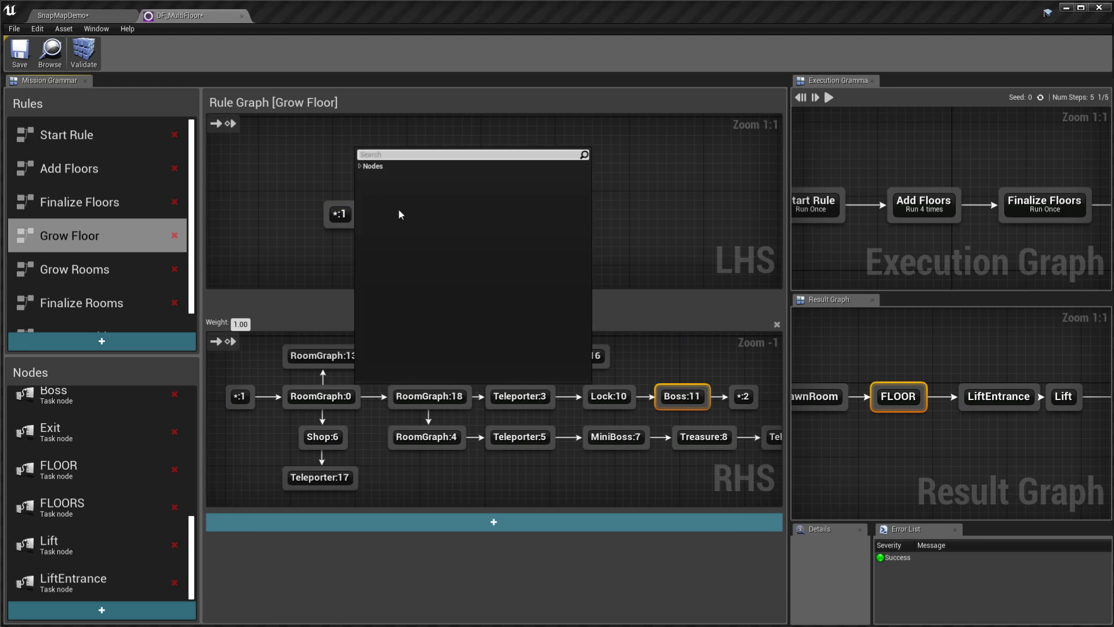
left_click(362, 166)
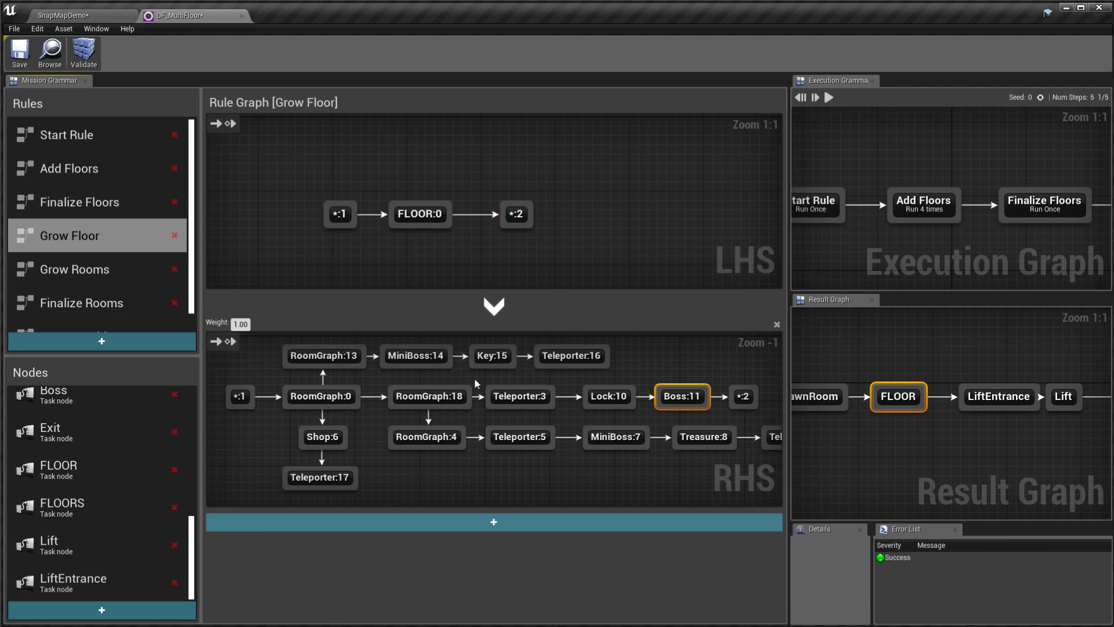
left_click(240, 396)
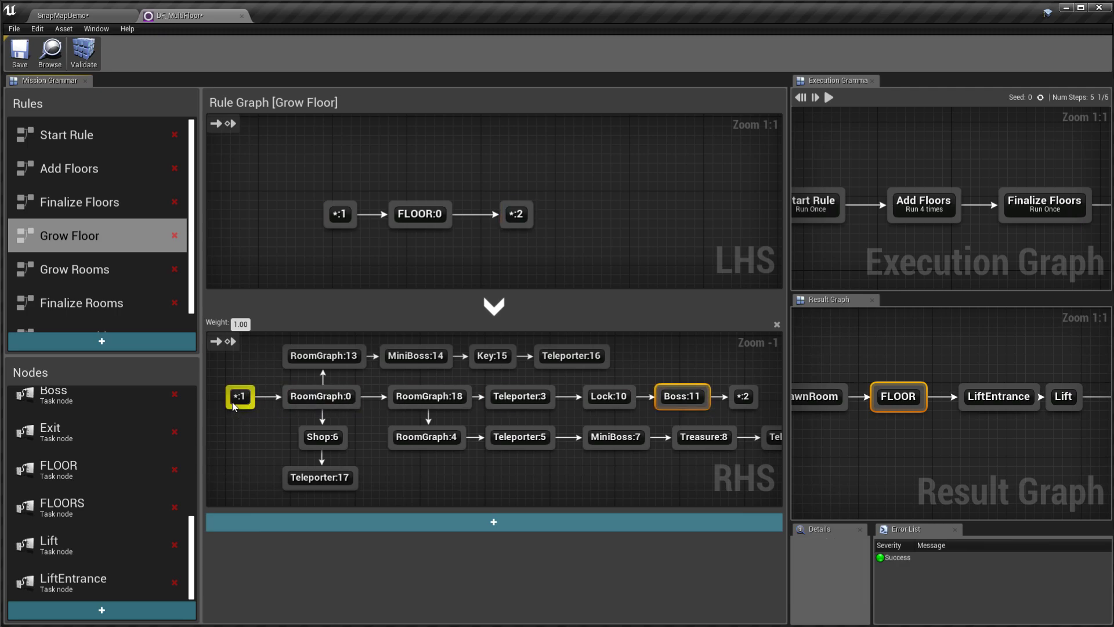
left_click(615, 436)
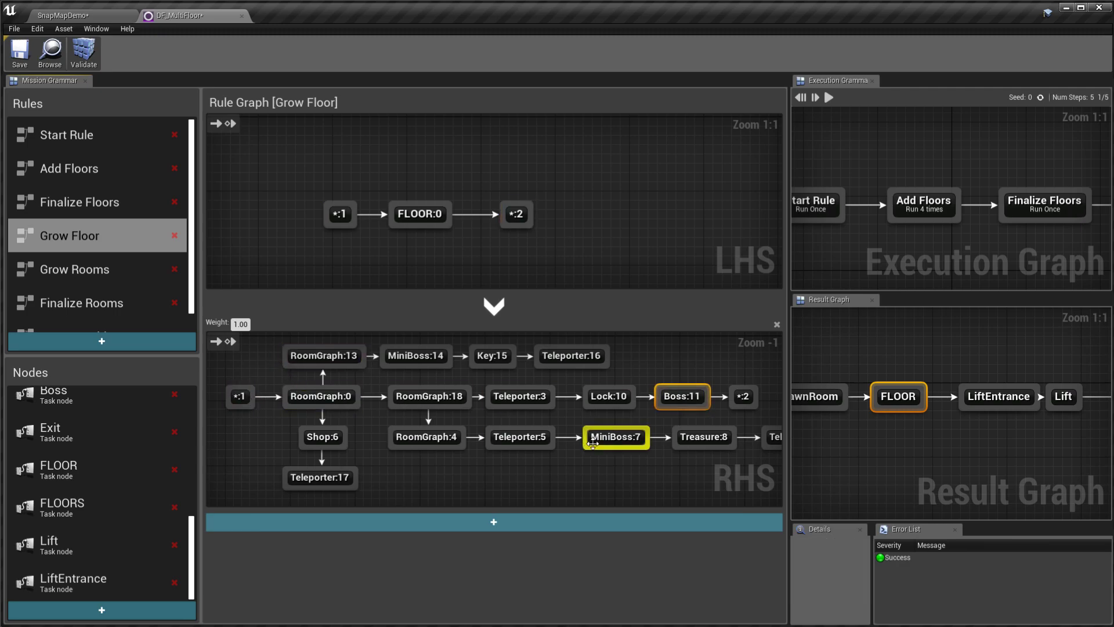
left_click(418, 213)
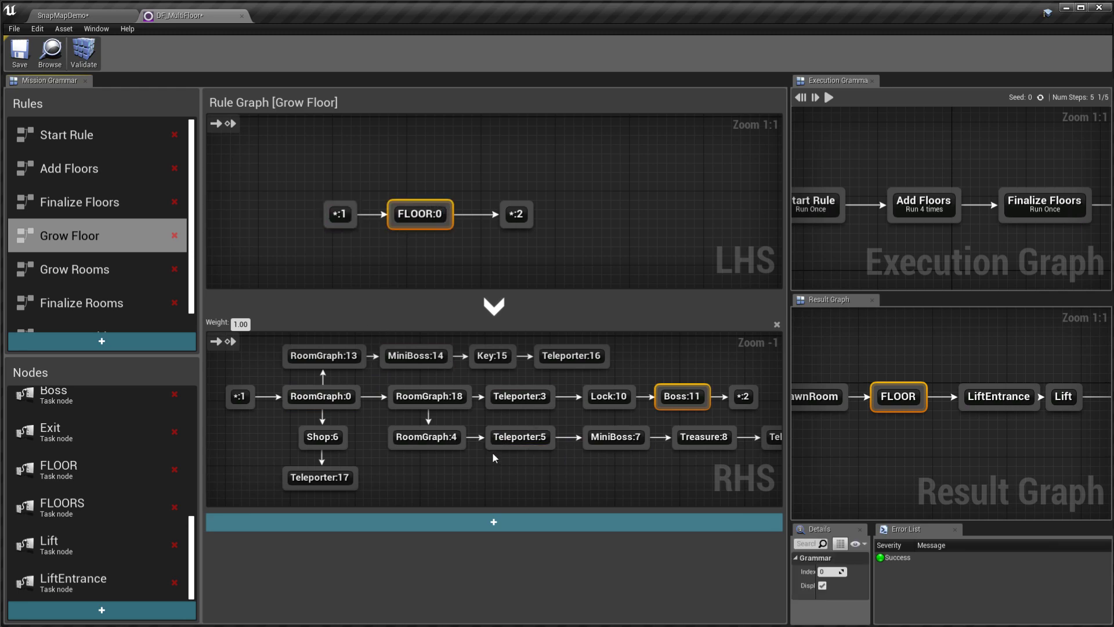
mouse_move(340, 213)
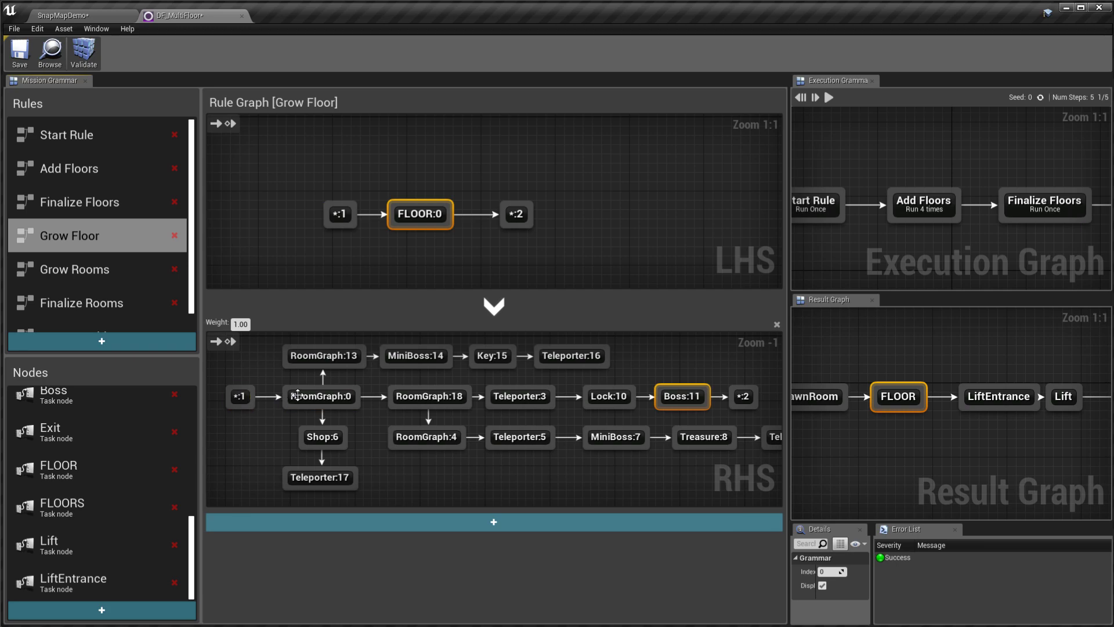
left_click(743, 397)
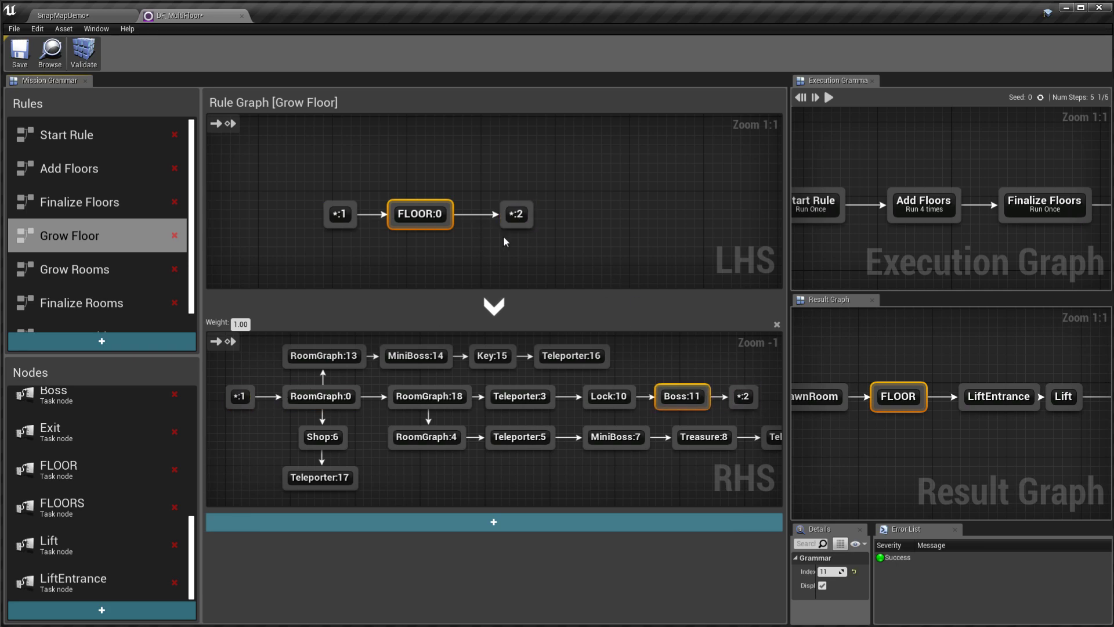
left_click(515, 214)
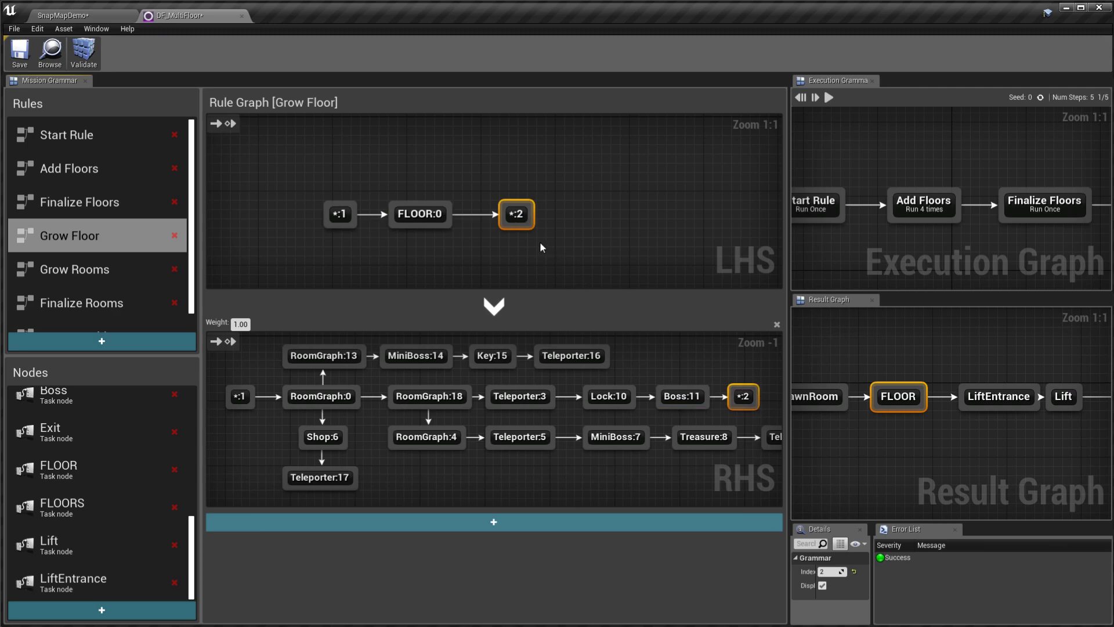
left_click(340, 213)
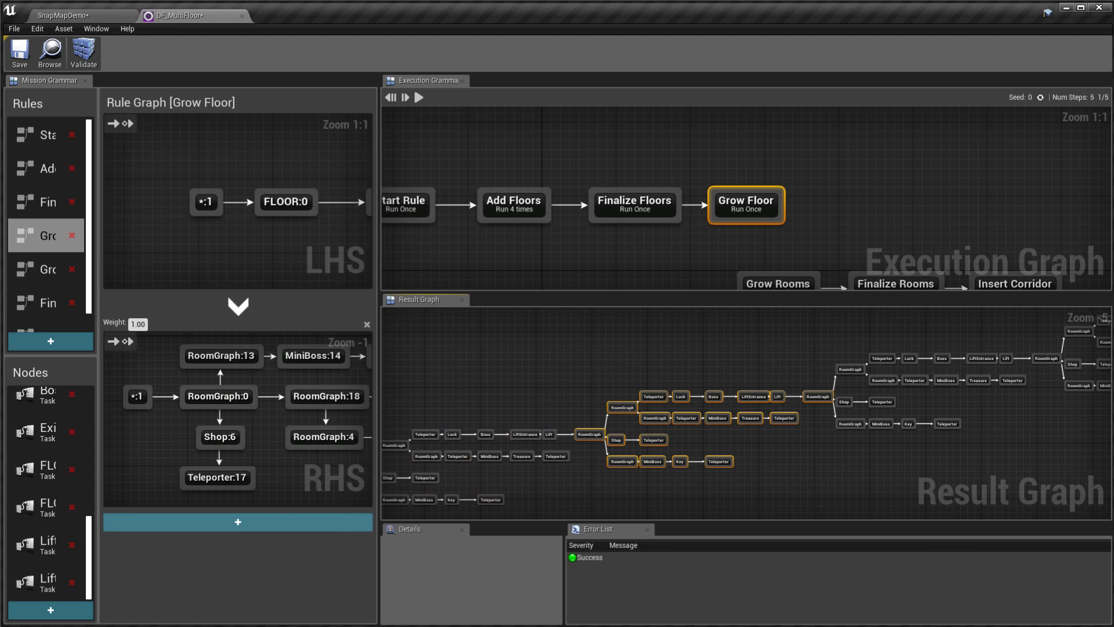
Review Grow Floor's expansion in the result and open the Grow Rooms rule
scroll("down", 3)
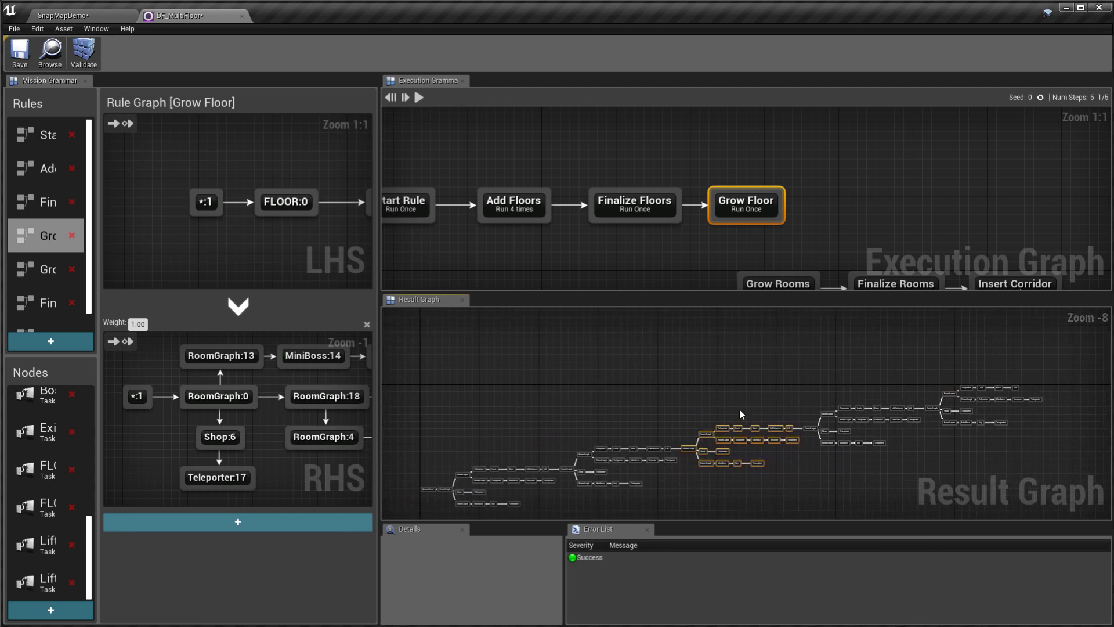
left_click(769, 238)
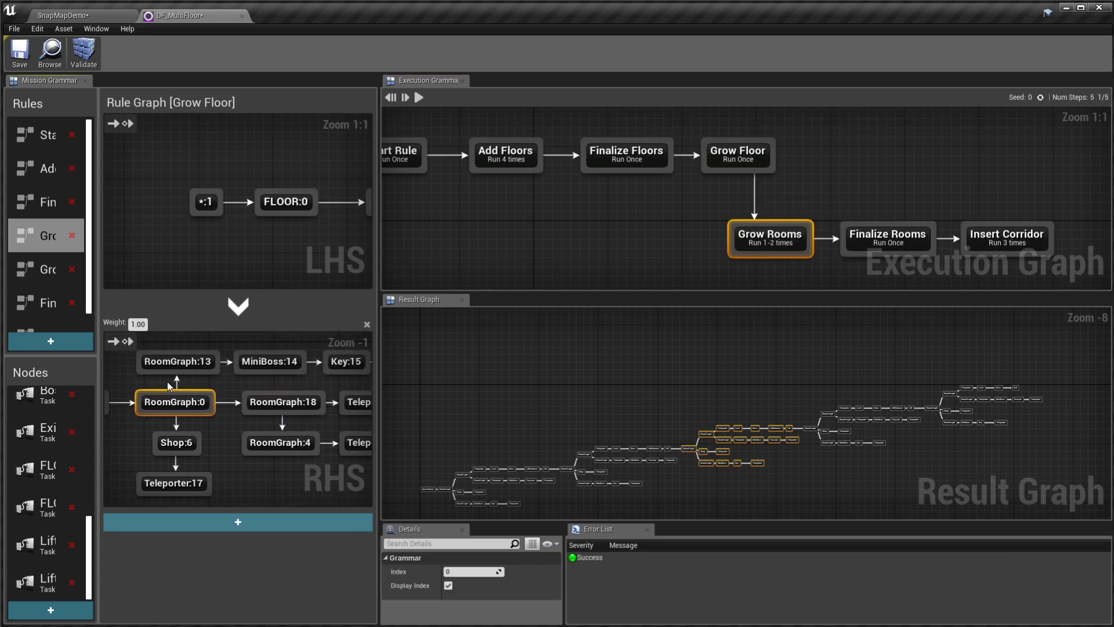
left_click(44, 268)
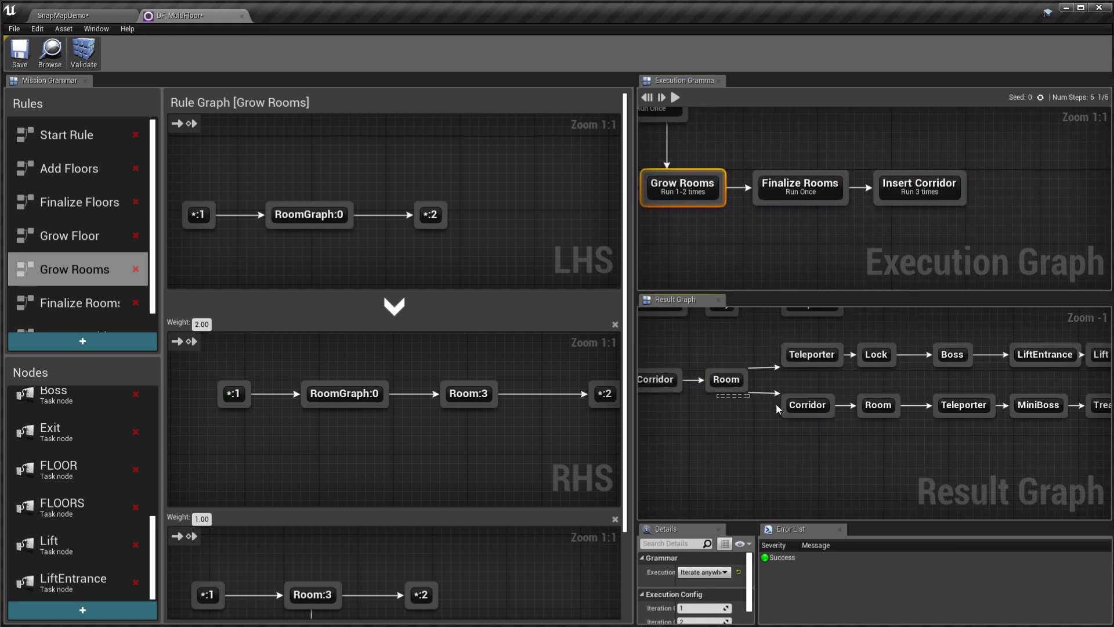
Rerun the grammar with a new random seed to grow rooms and corridors across floors
scroll("down", 3)
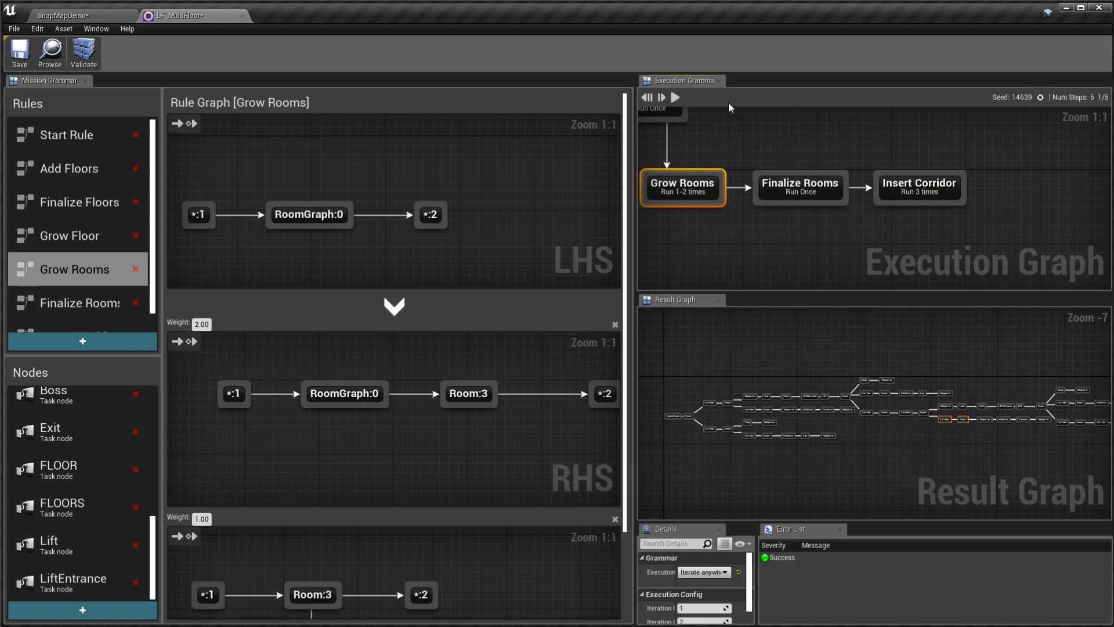
left_click(1058, 98)
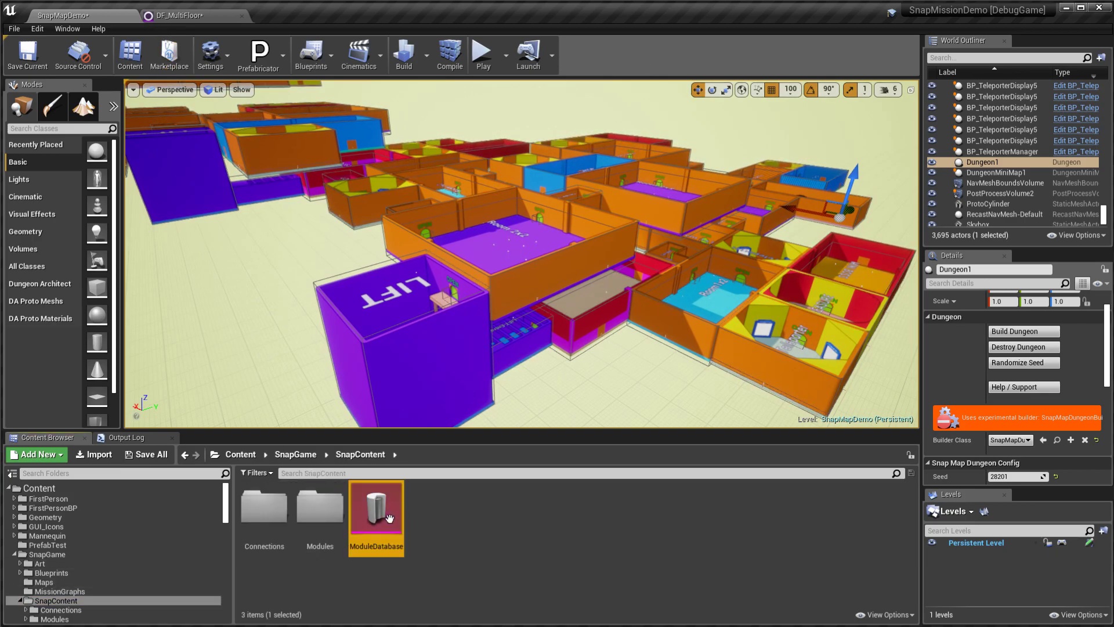
left_click(175, 15)
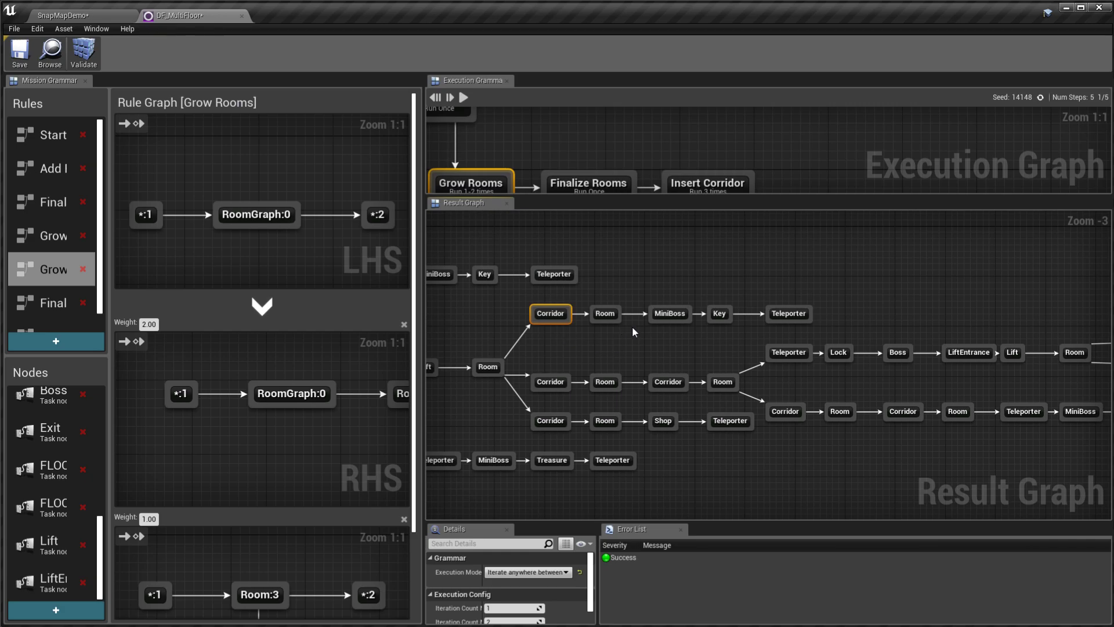
left_click(787, 313)
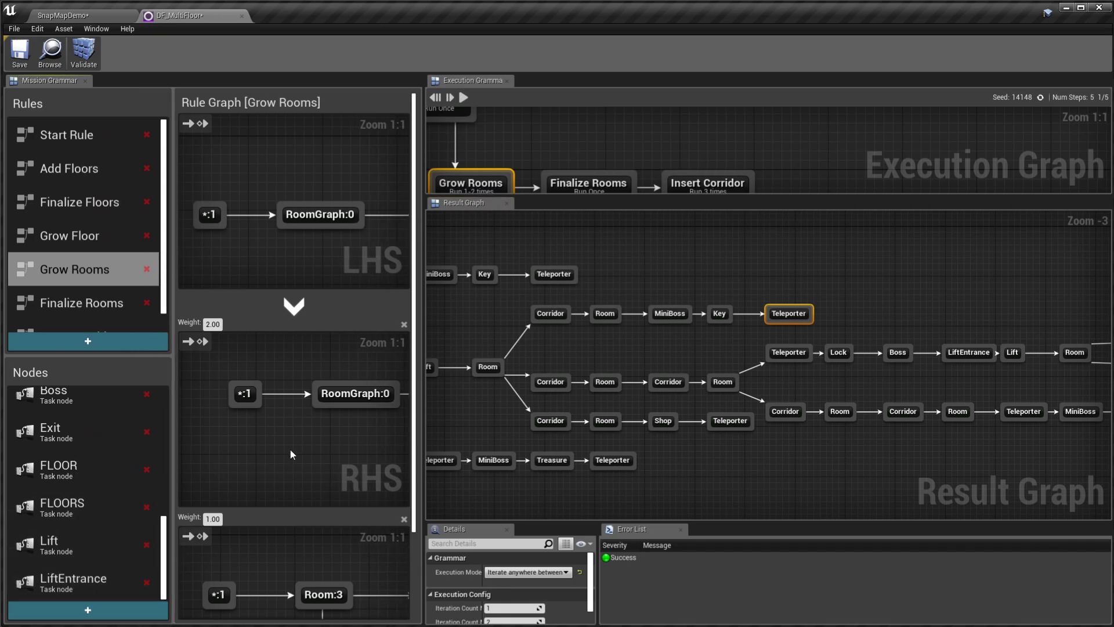
left_click(612, 460)
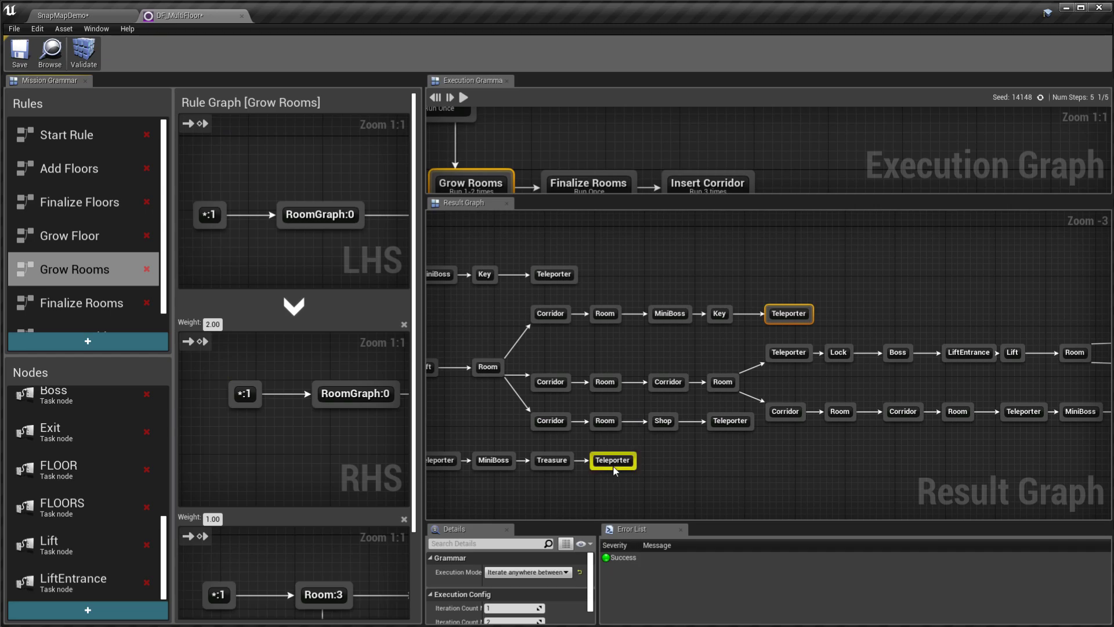
left_click(612, 460)
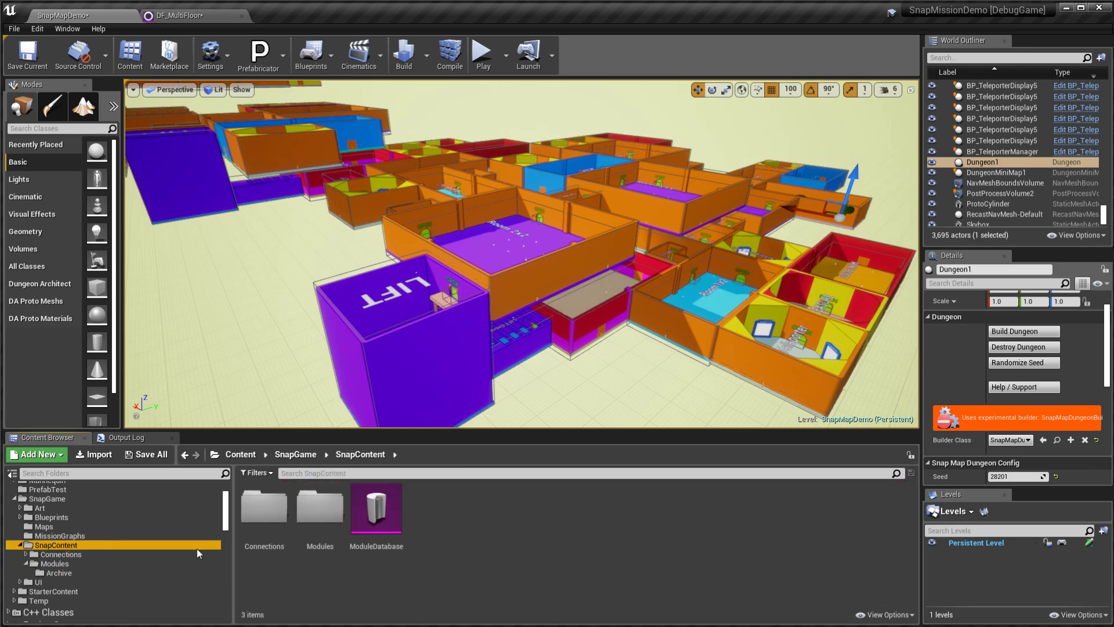
Open ModuleDatabase, expand entries to the Lift Entrance module, and inspect a Teleporter node
double_click(376, 507)
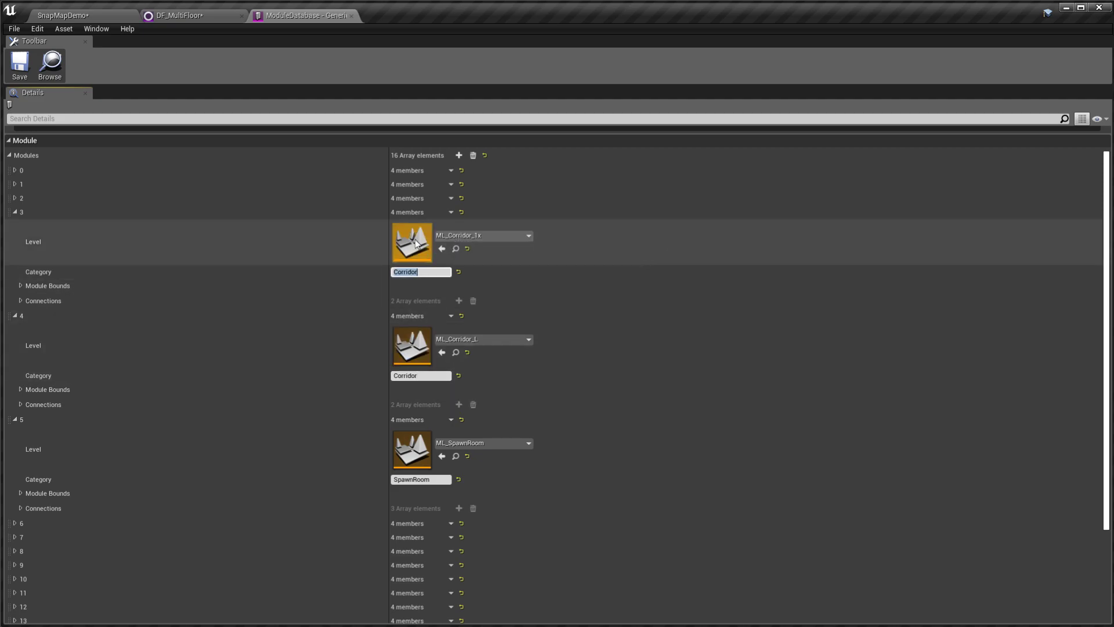
left_click(19, 64)
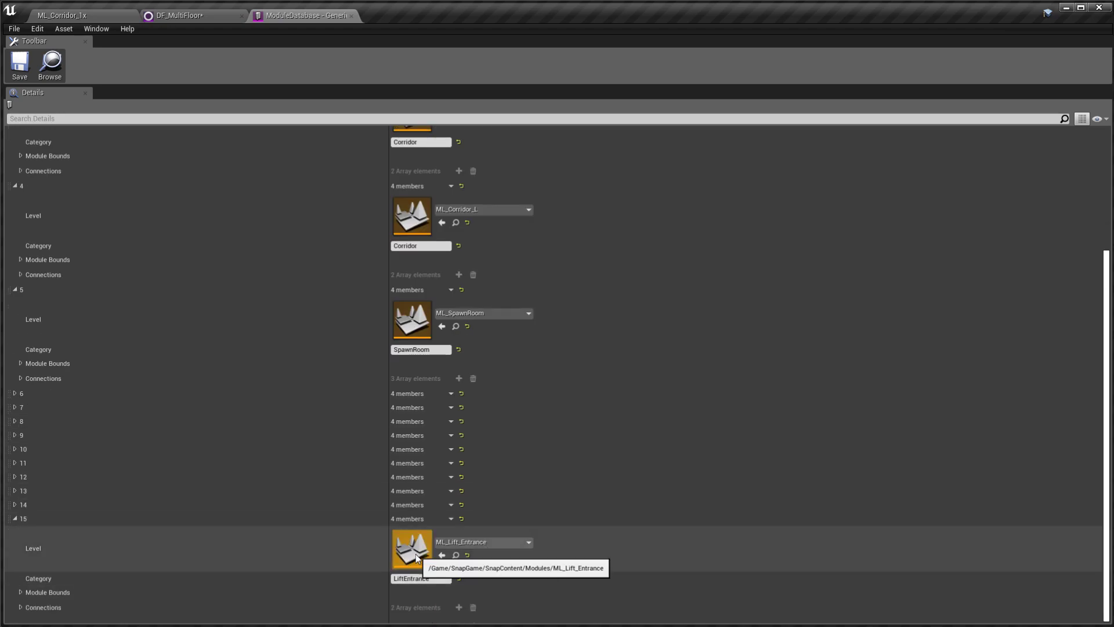
left_click(19, 63)
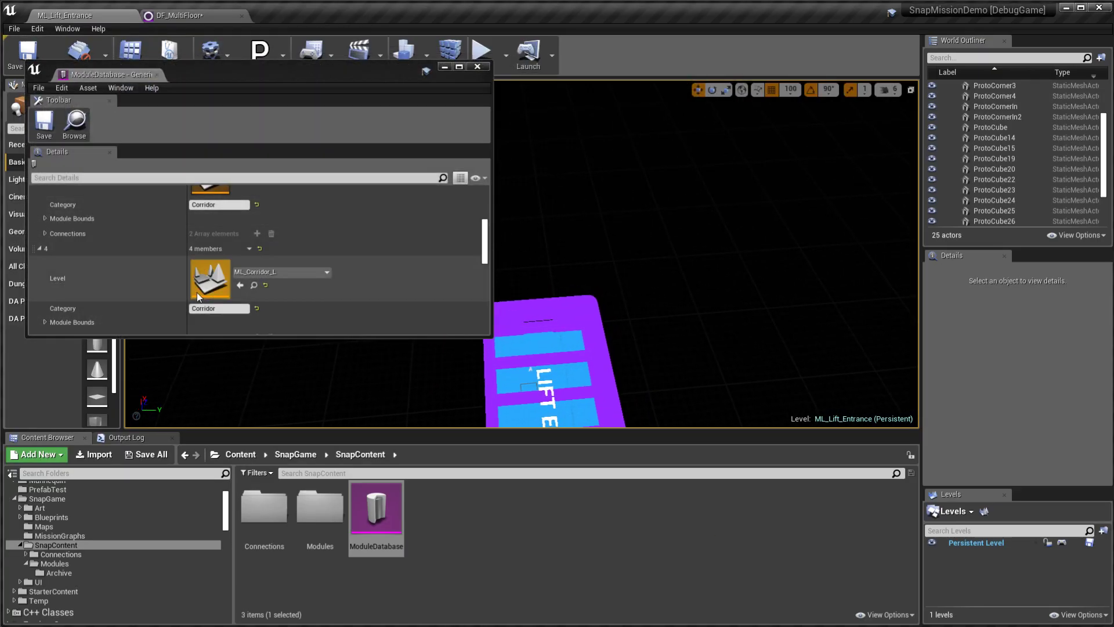
scroll("down", 3)
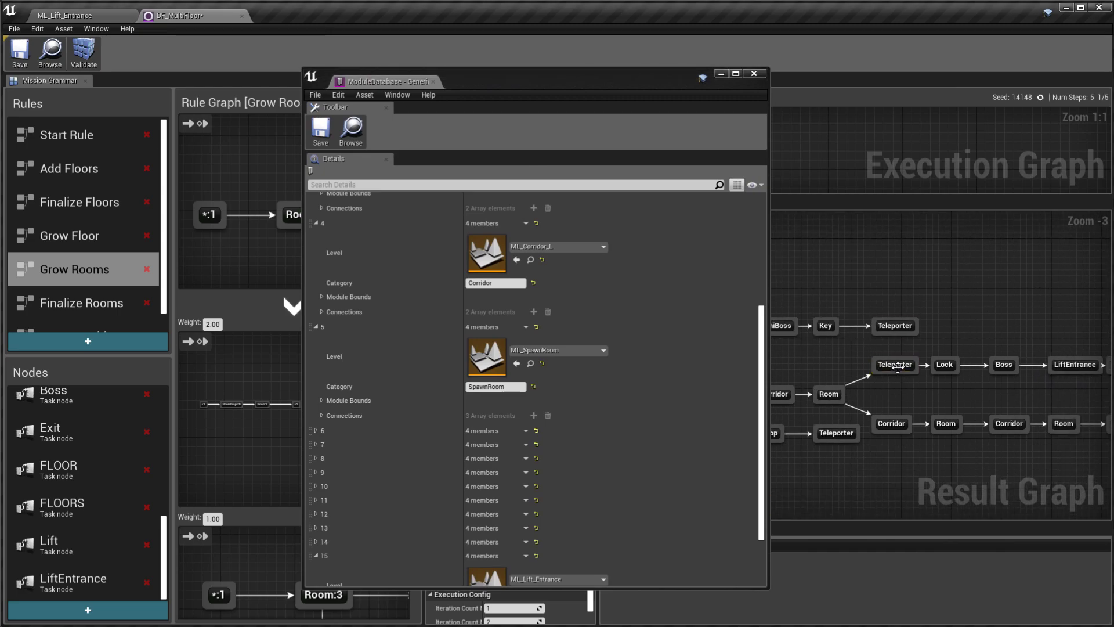
left_click(895, 364)
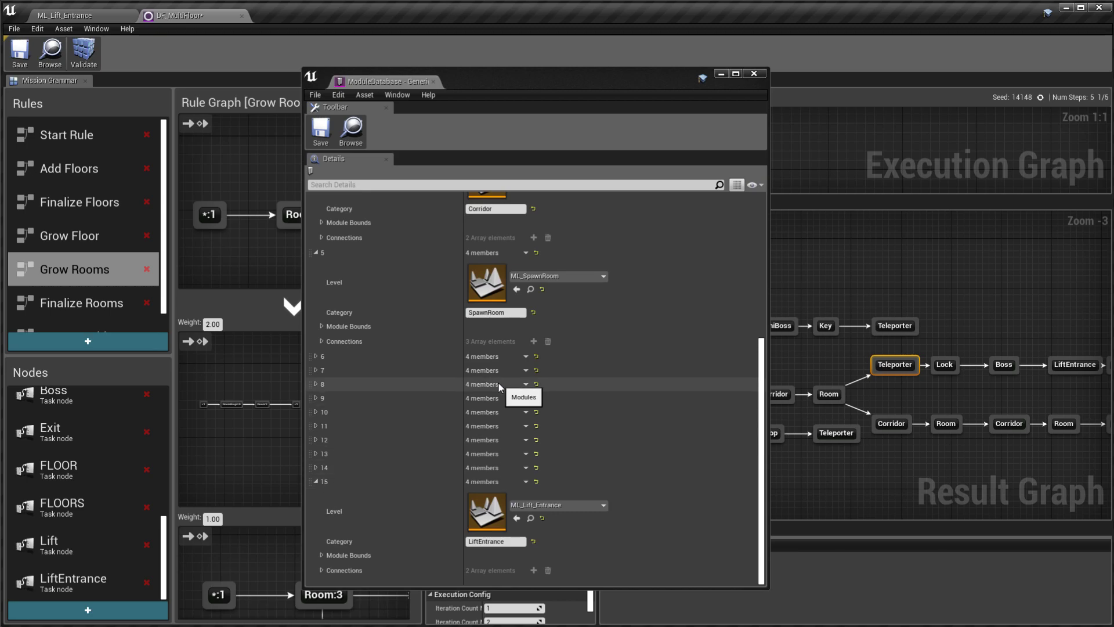
mouse_move(546, 366)
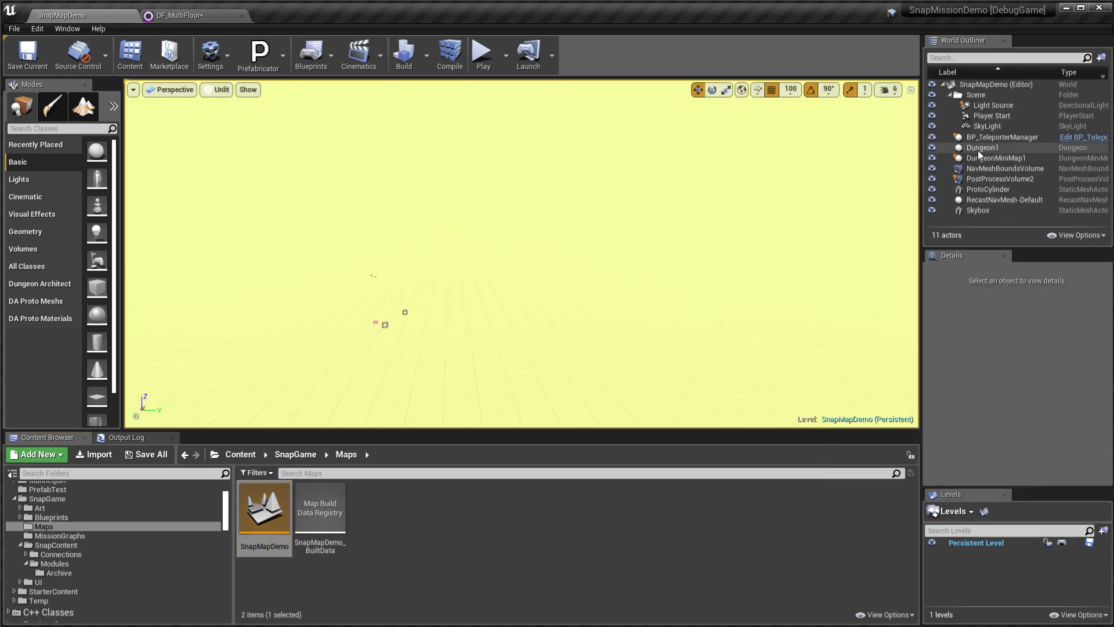
Build Dungeon1 lit, randomize the seed to 24610, destroy and rebuild the dungeon
left_click(983, 148)
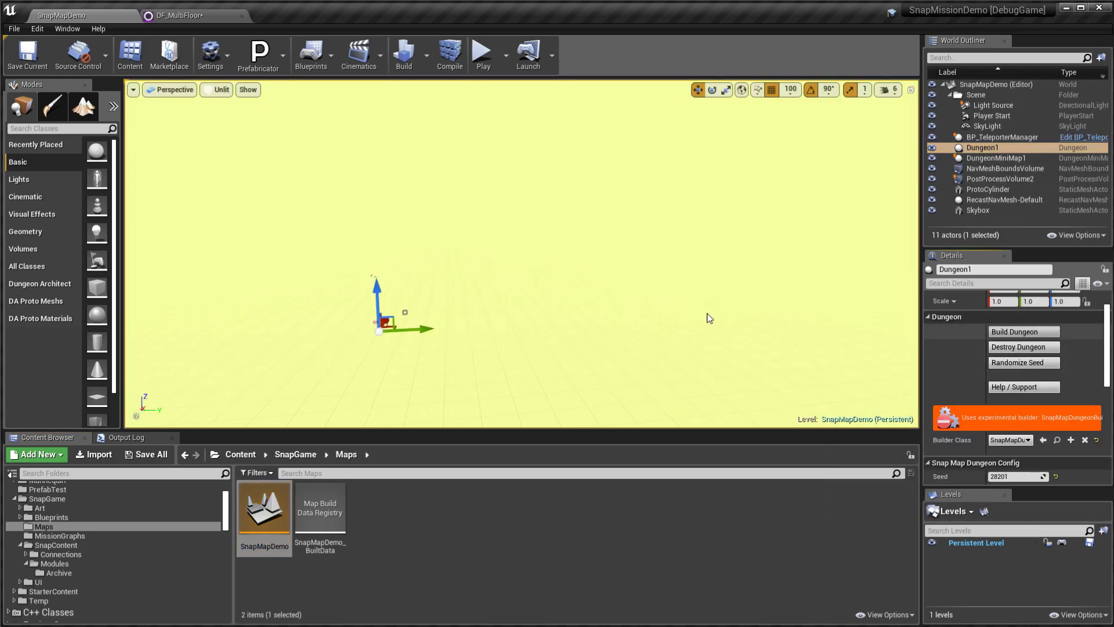
left_click(1021, 331)
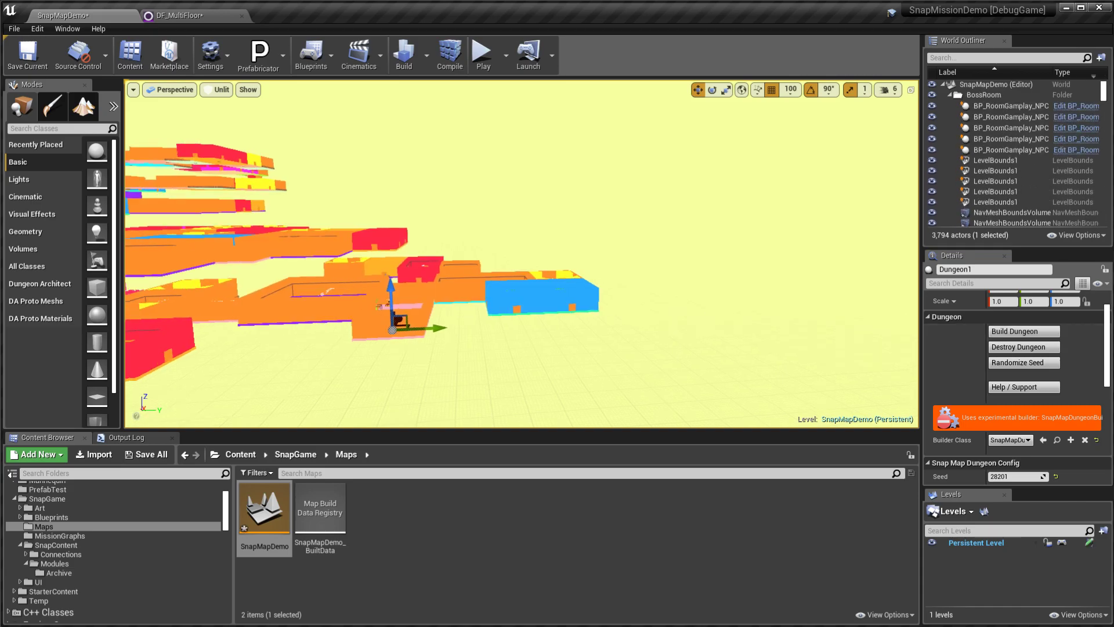
left_click(216, 89)
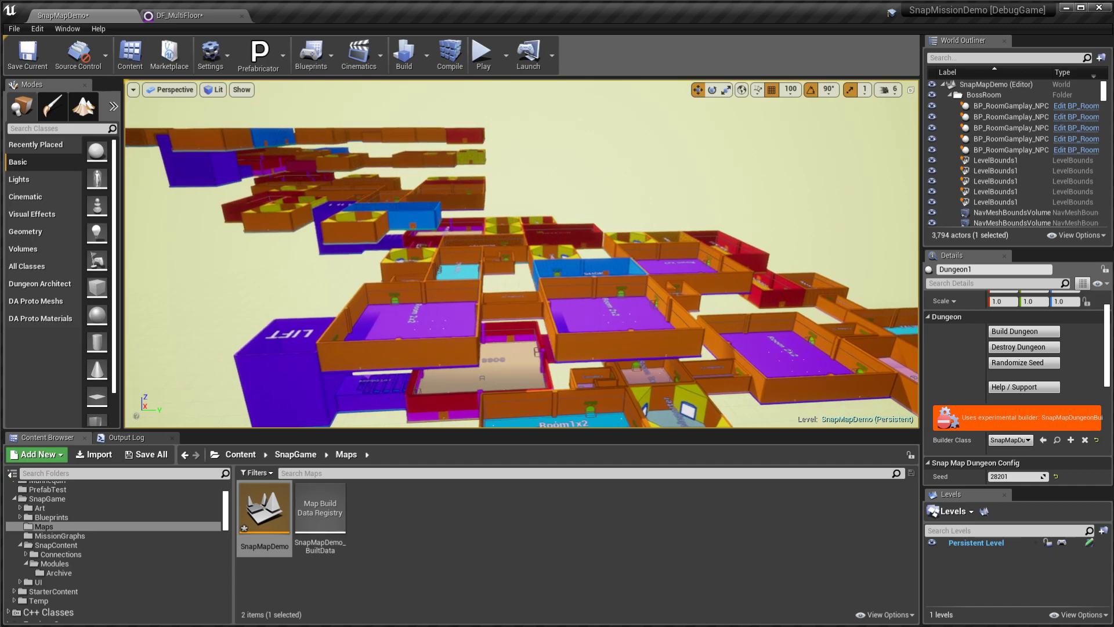
left_click(1022, 331)
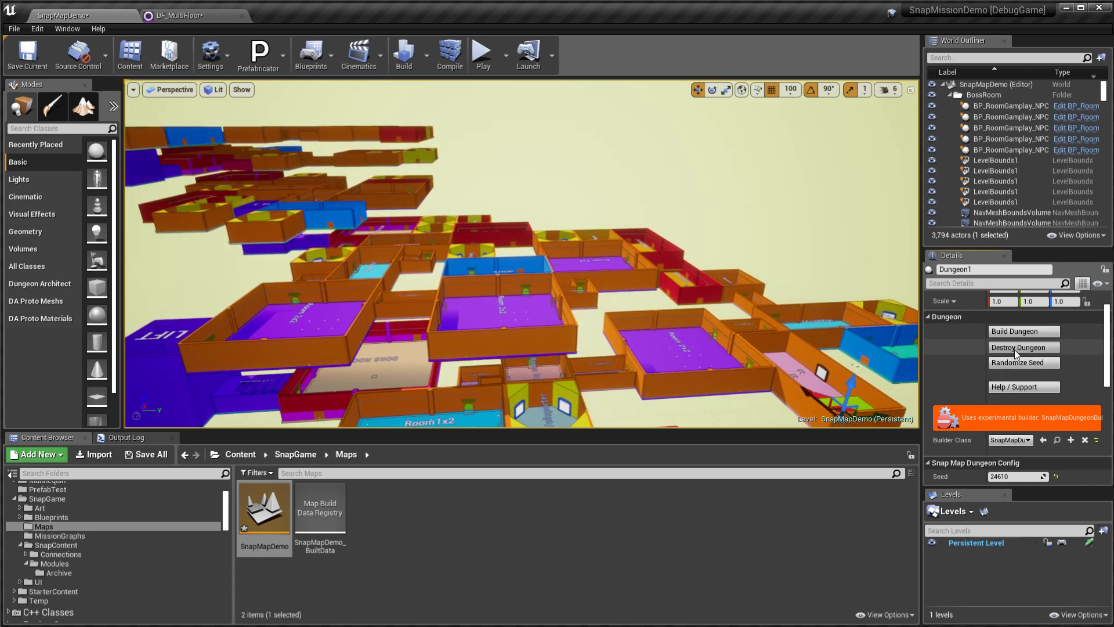
left_click(1021, 347)
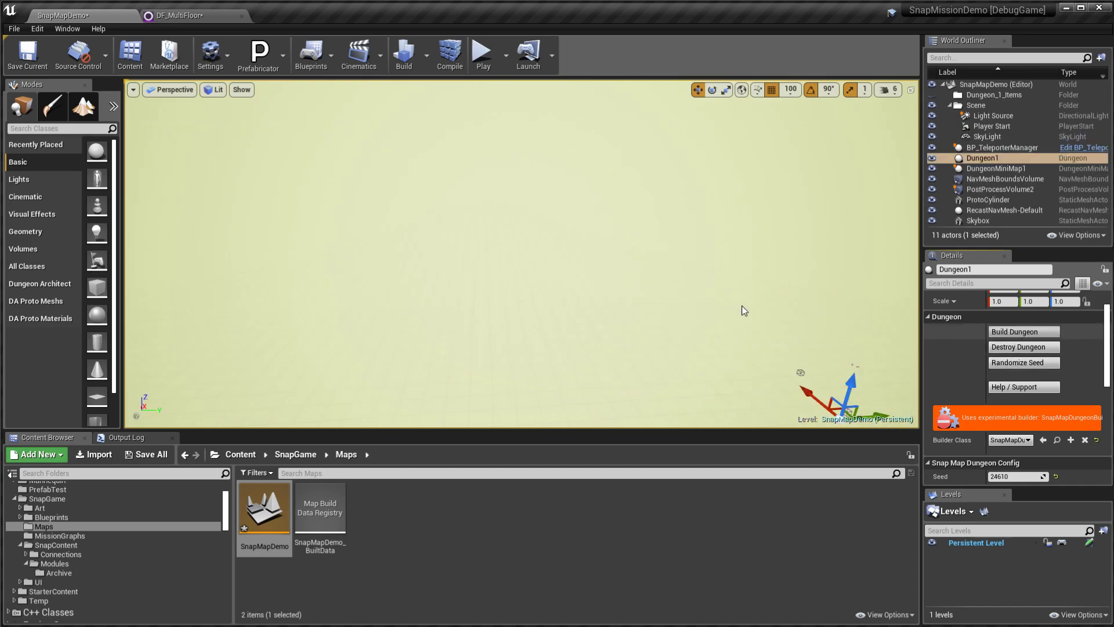
left_click(1022, 331)
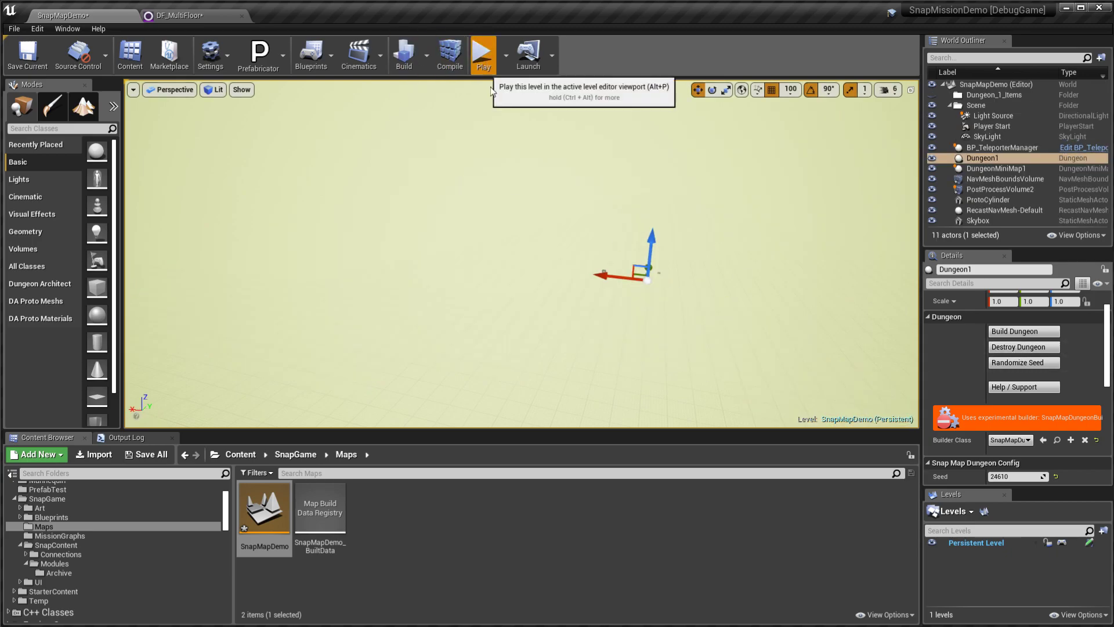
Play the level in the editor inside the generated dungeon
left_click(483, 55)
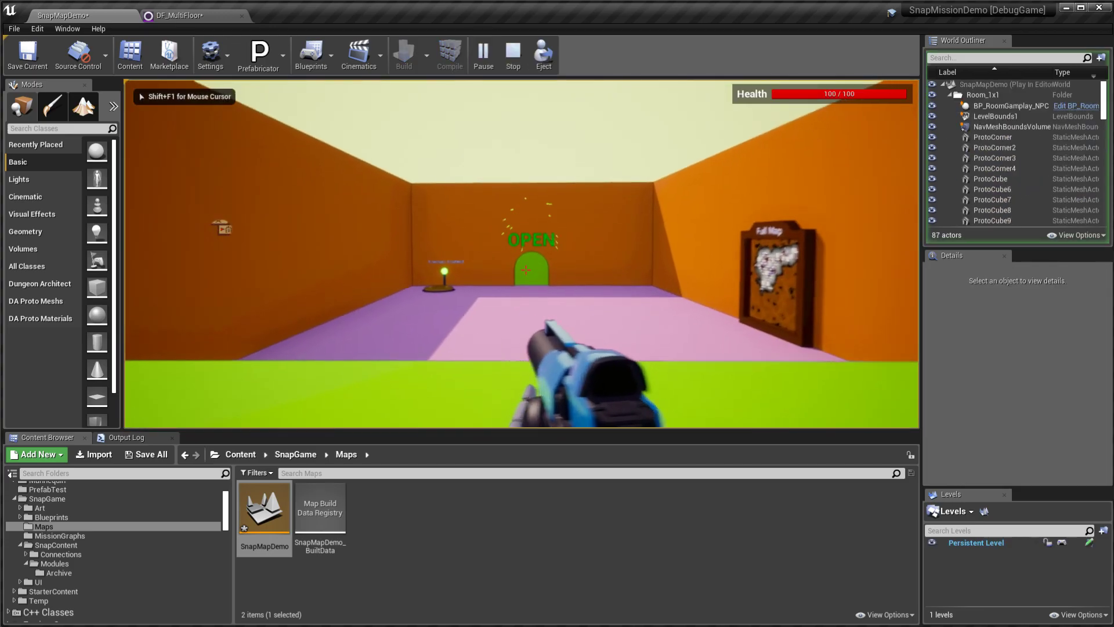